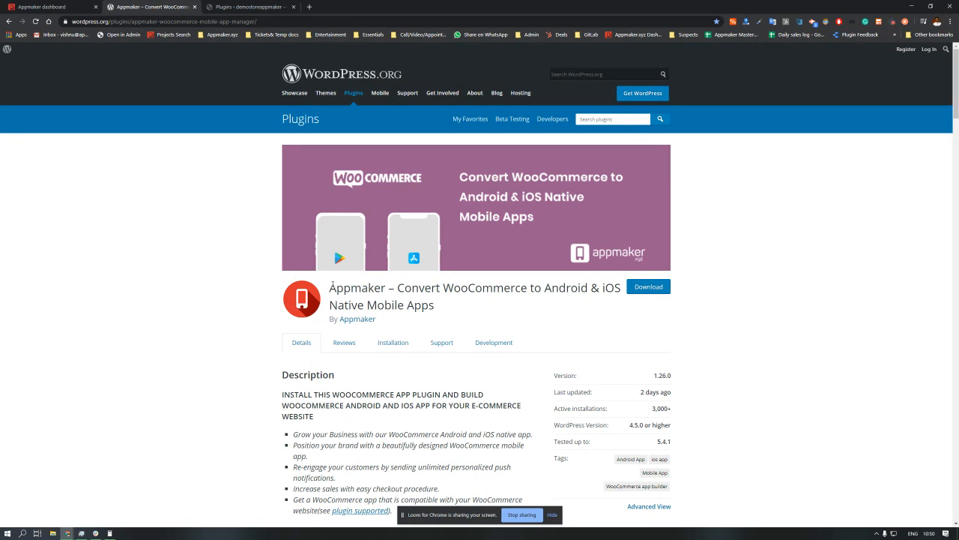
Scroll through the Appmaker listing on WordPress.org, then switch to the store's installed Plugins tab
scroll("down", 3)
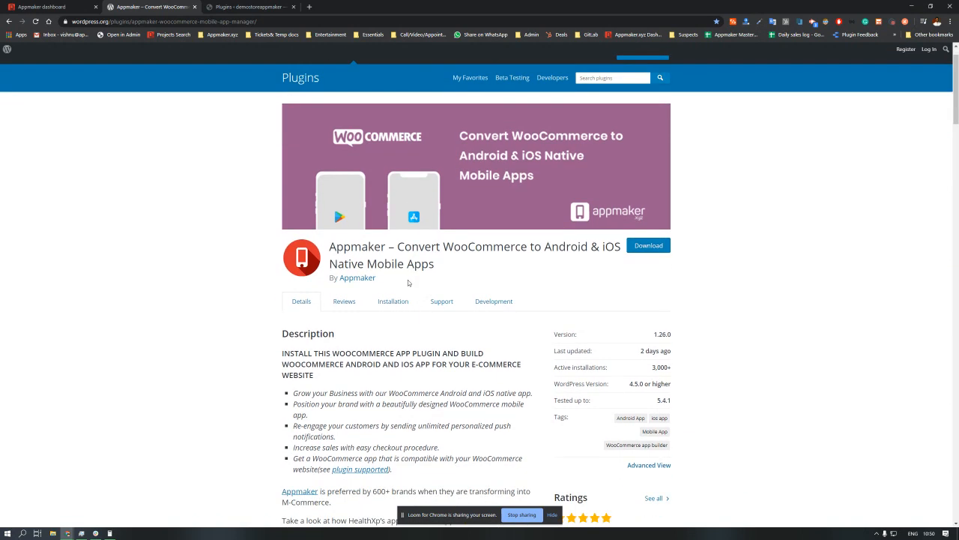
scroll("down", 3)
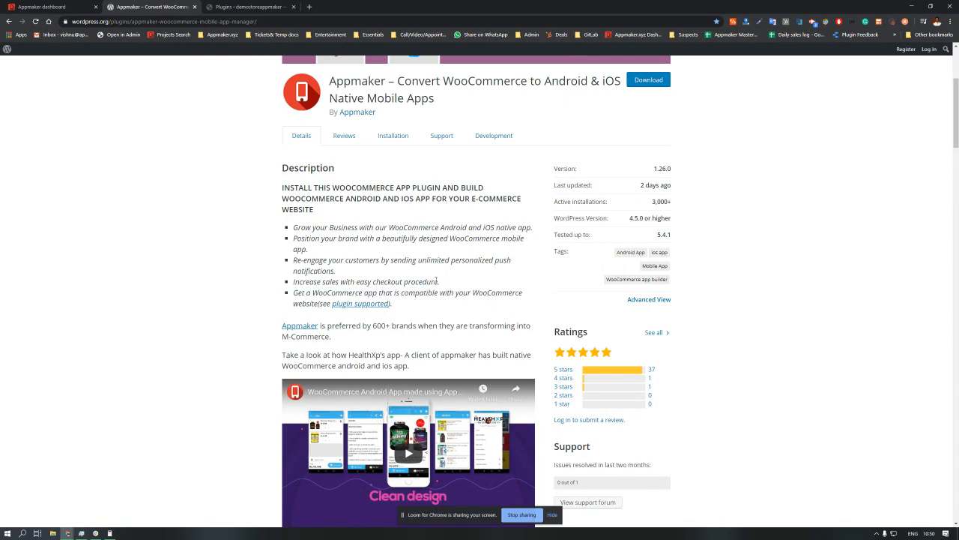
scroll("down", 3)
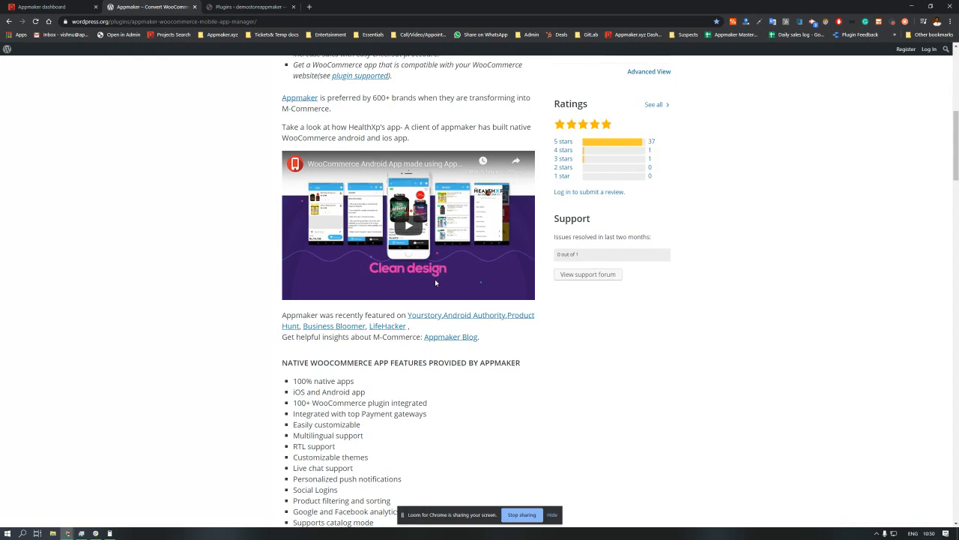
scroll("down", 3)
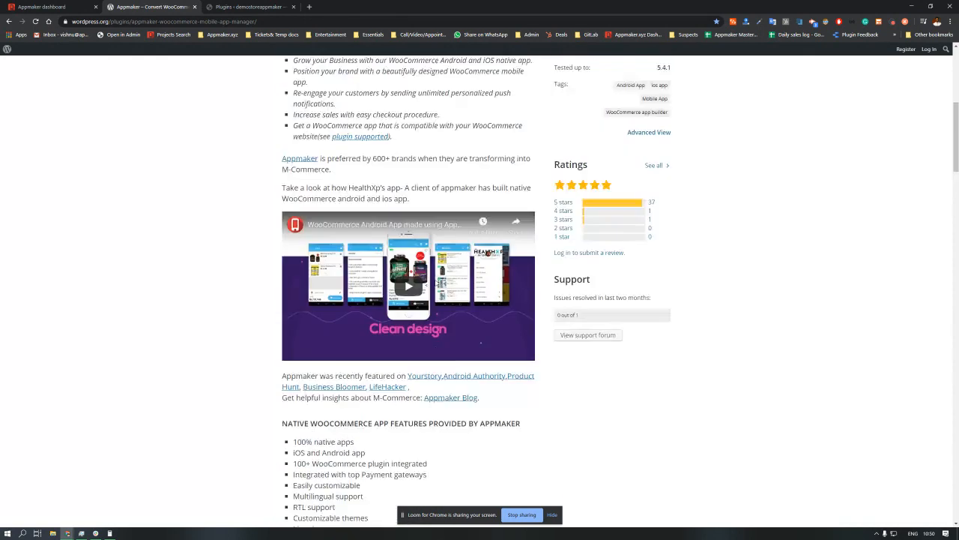
left_click(247, 7)
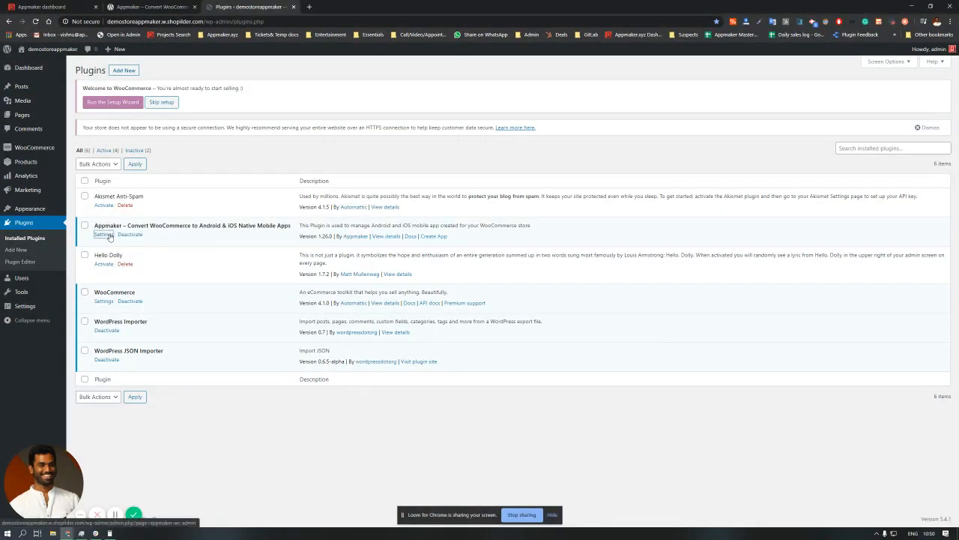
Open the Appmaker plugin Settings showing the store in sync, then continue to the app dashboard
left_click(104, 235)
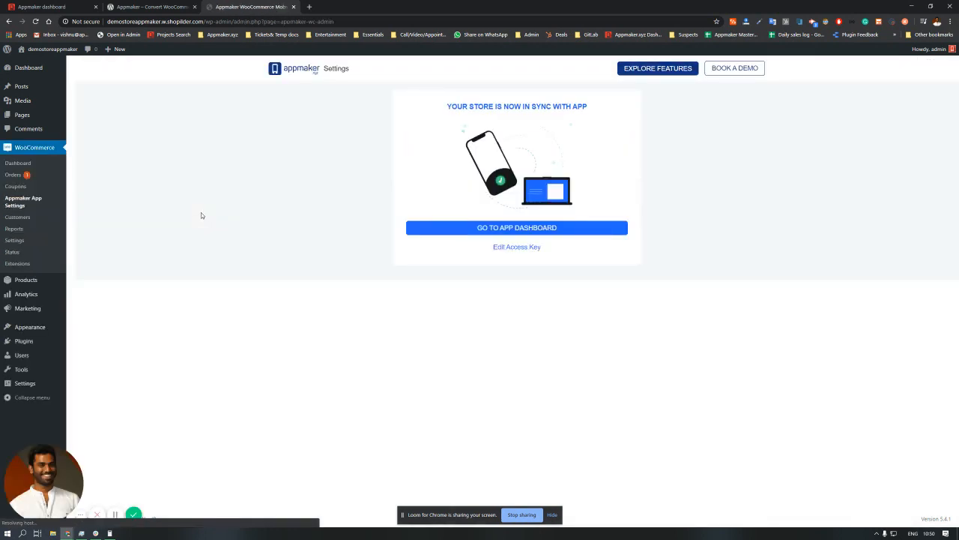
left_click(516, 227)
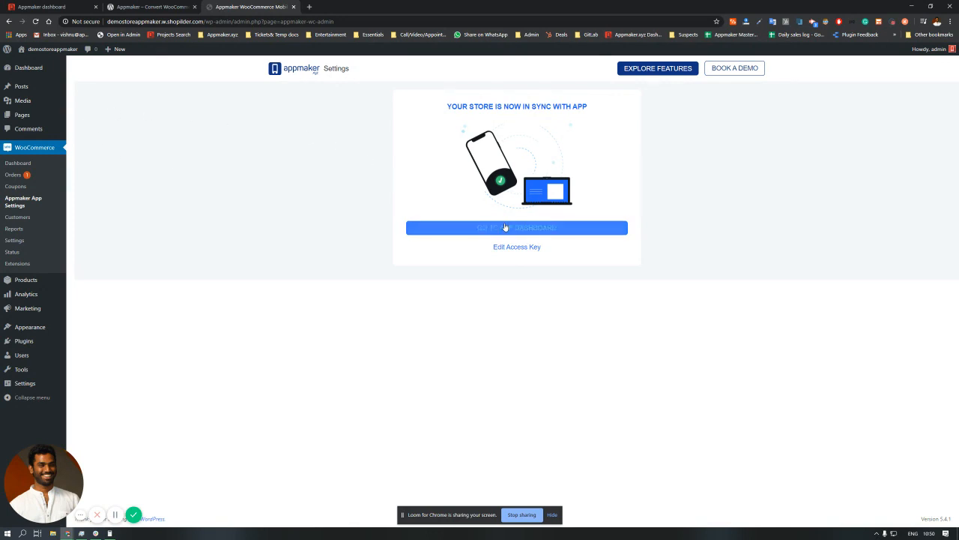
left_click(517, 228)
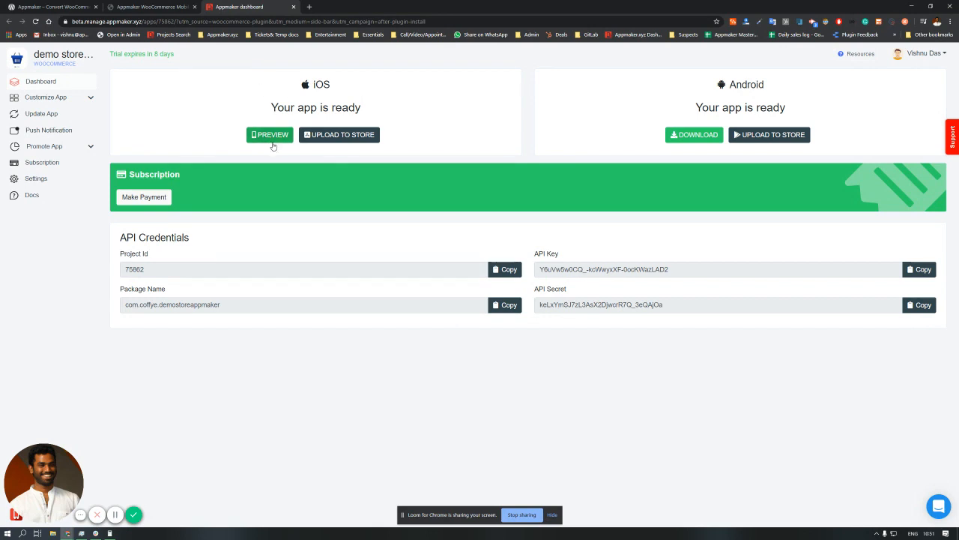
mouse_move(638, 138)
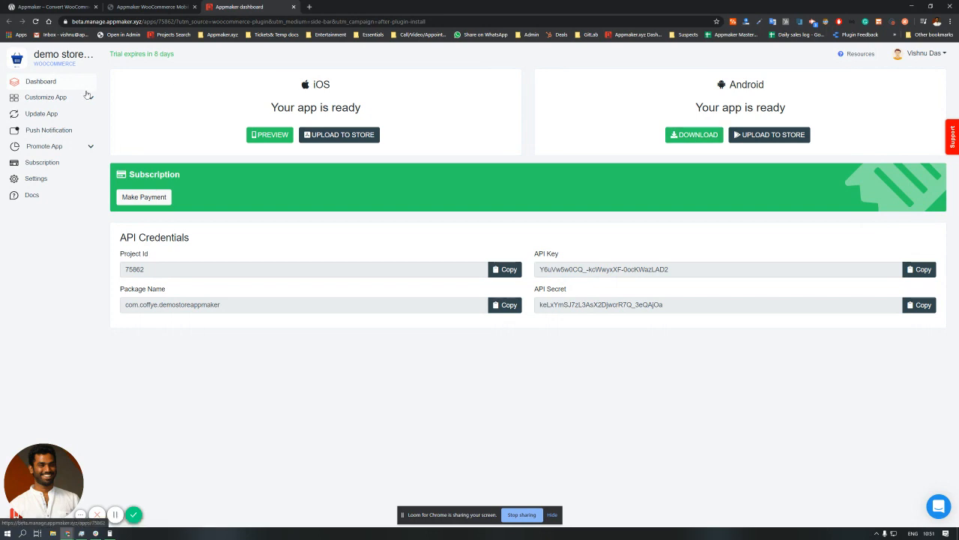
Open Customize App's In-App Pages to edit the Home page layout
left_click(46, 97)
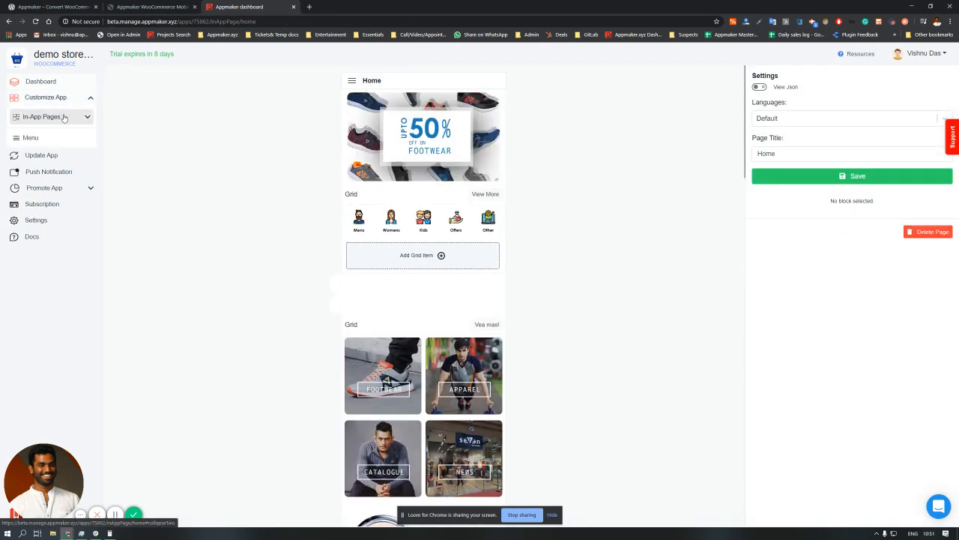
Set the ON SALE product scroller to 'Open Products in a category' and bring up the category list
scroll("down", 3)
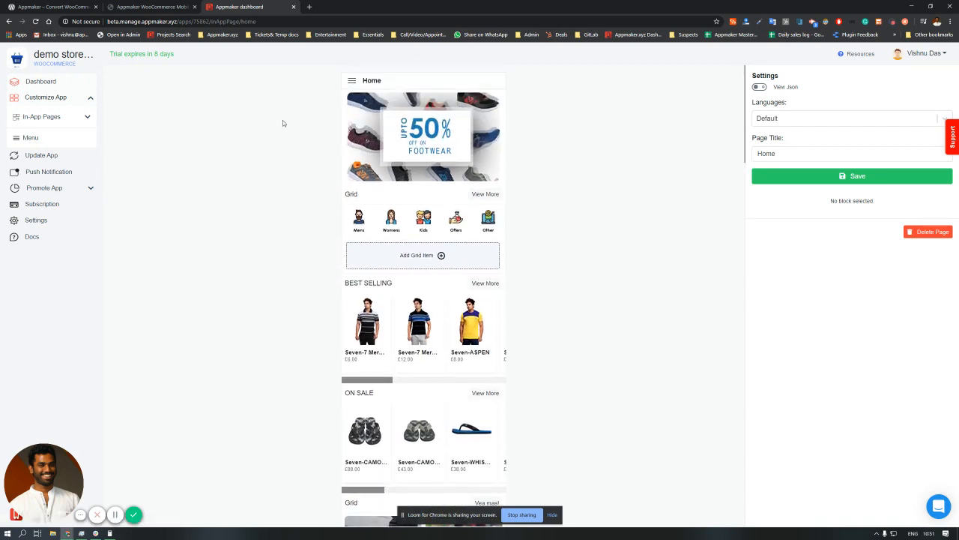
scroll("down", 3)
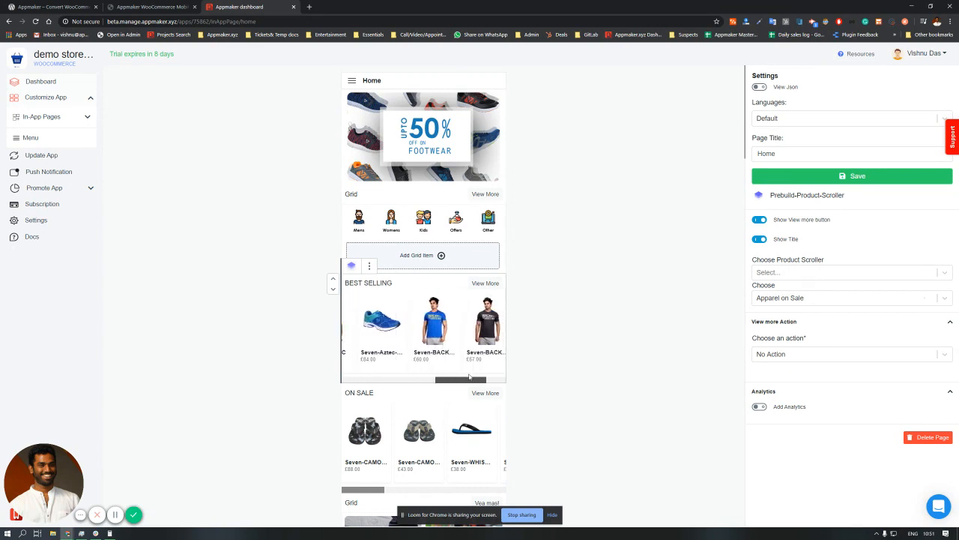
left_click(847, 272)
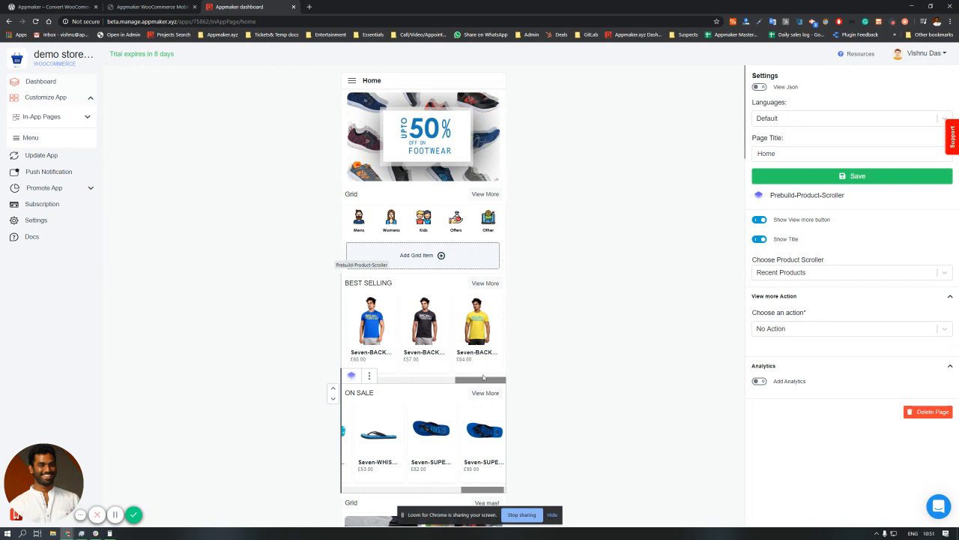
left_click(847, 273)
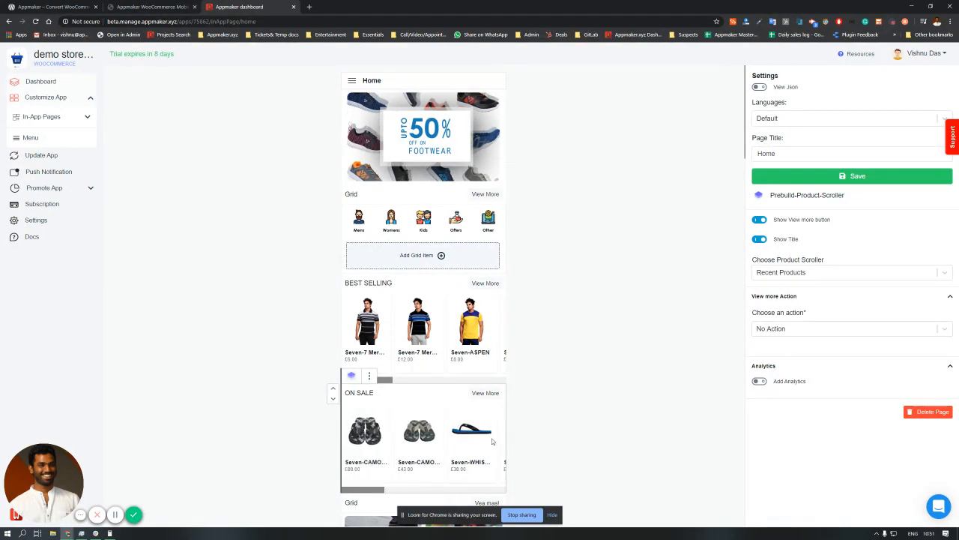
left_click(851, 272)
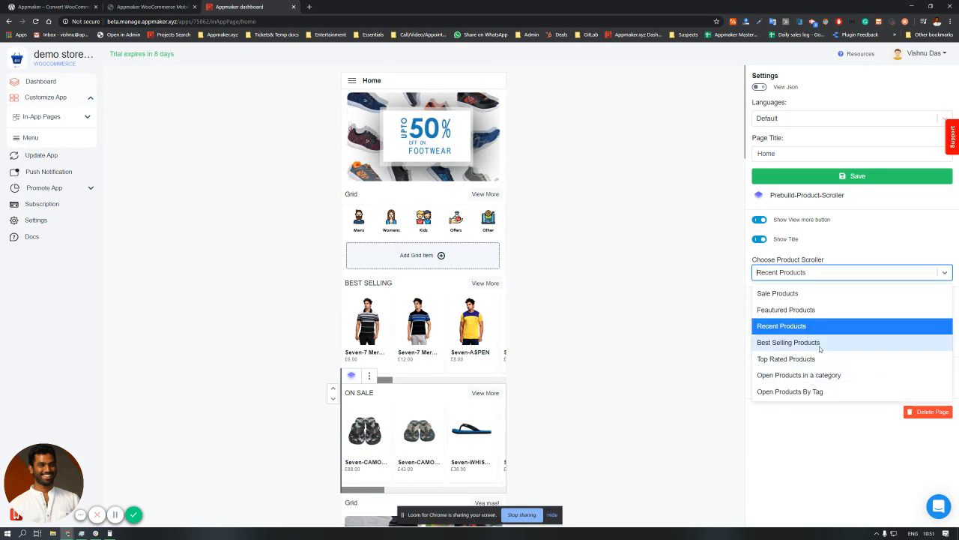
left_click(798, 375)
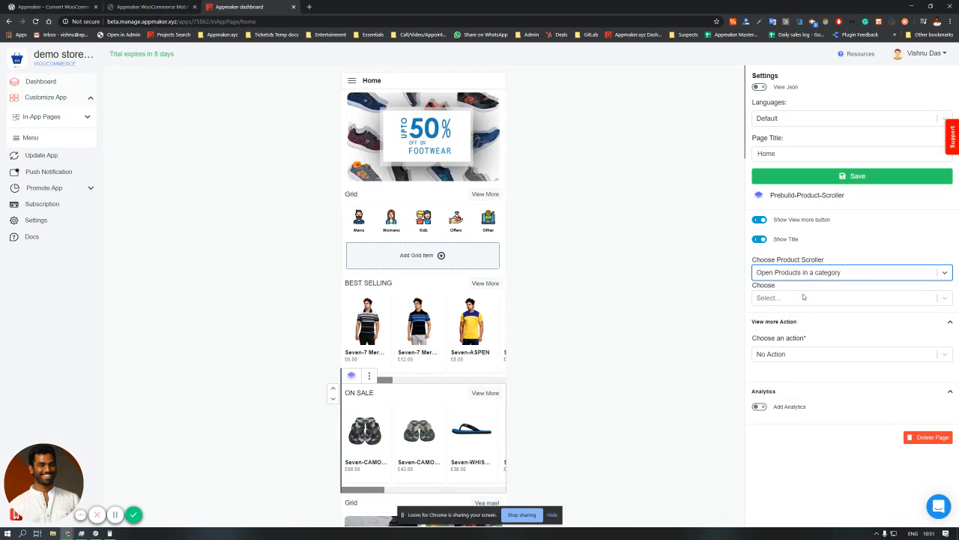
left_click(851, 297)
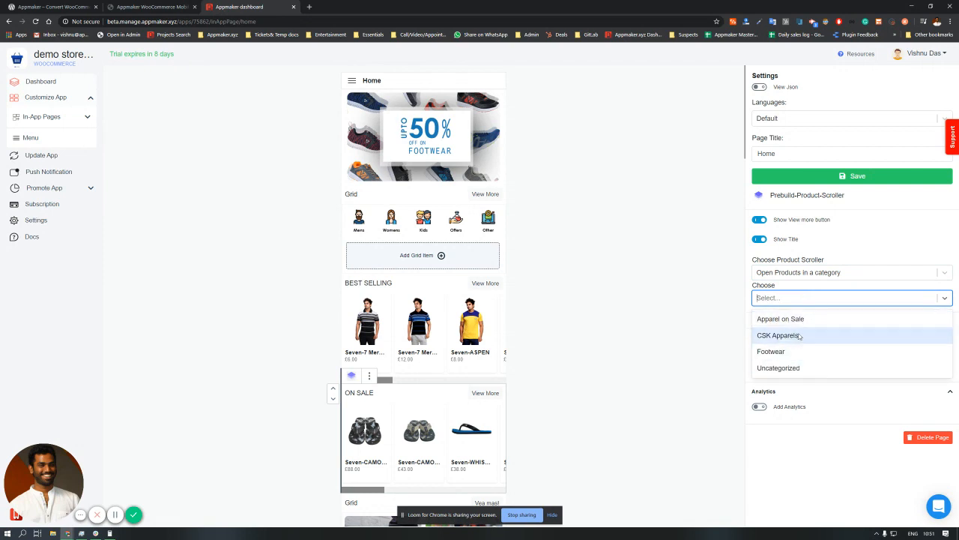
mouse_move(809, 319)
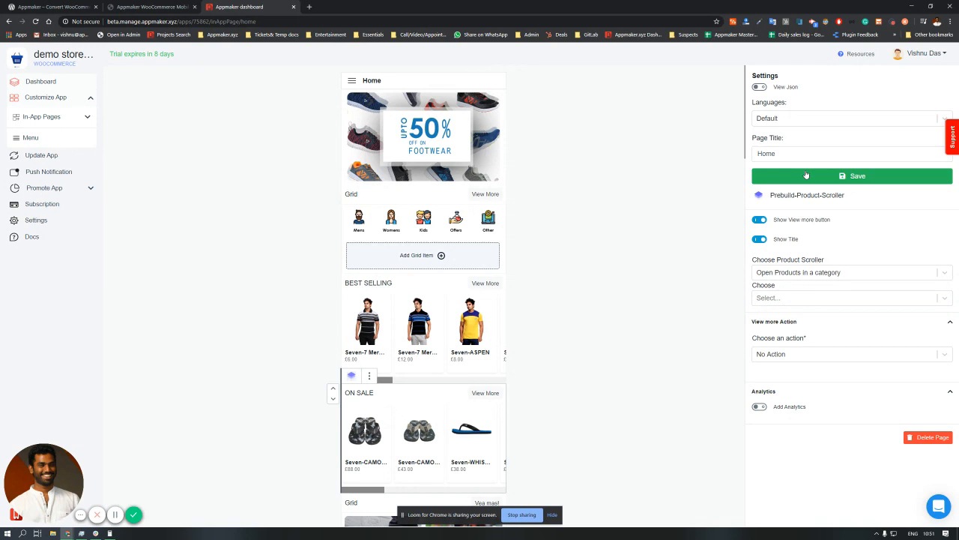
Scroll through the Home page blocks, browse the Add Block catalogue, close it and return to the top
scroll("down", 3)
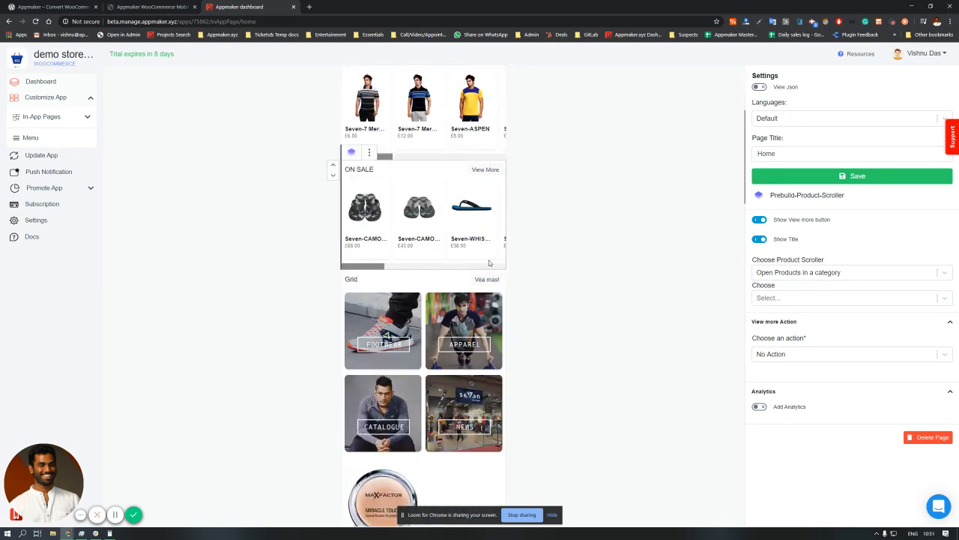
scroll("down", 3)
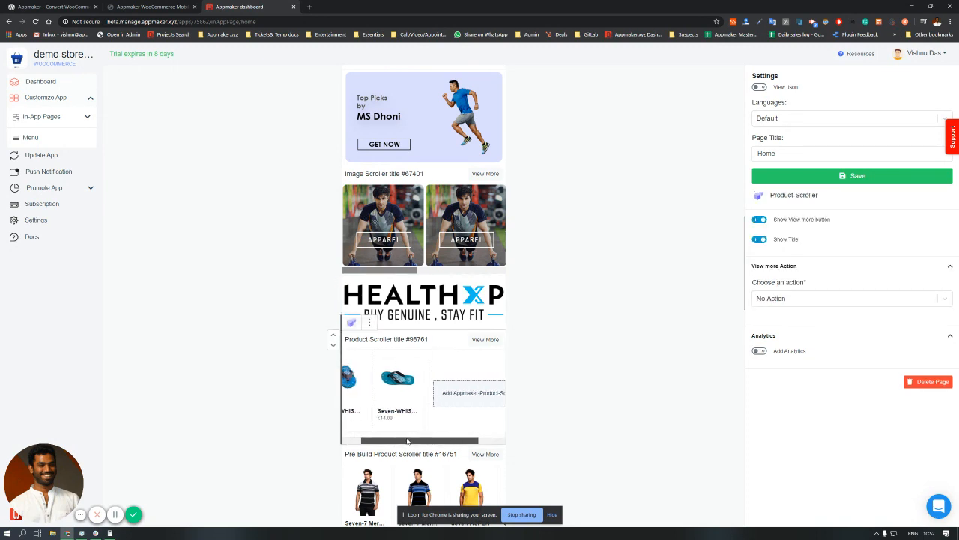
scroll("left", 3)
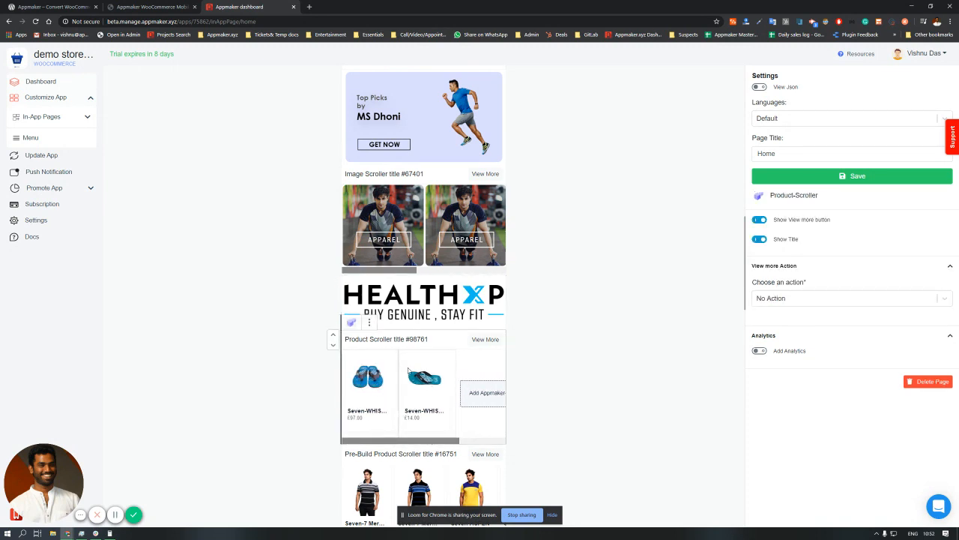
scroll("down", 3)
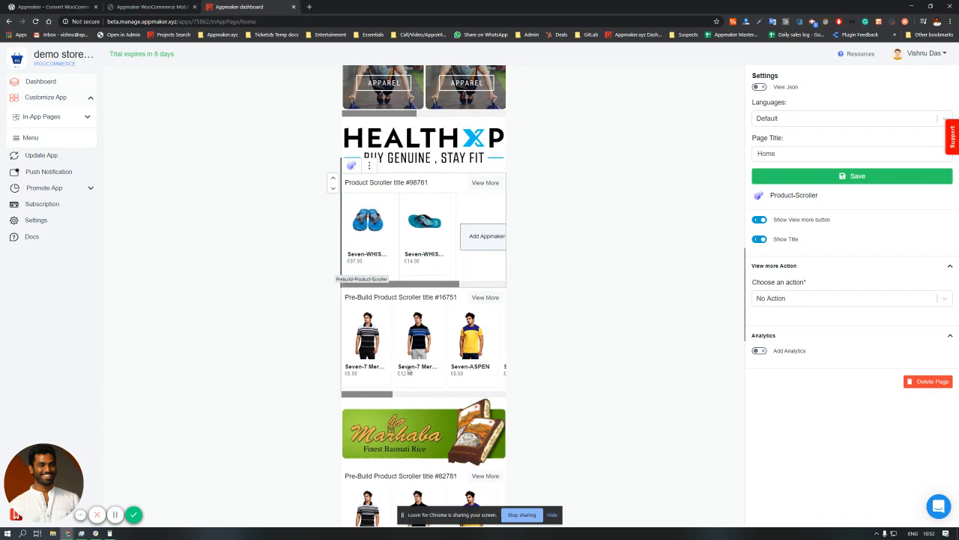
scroll("down", 3)
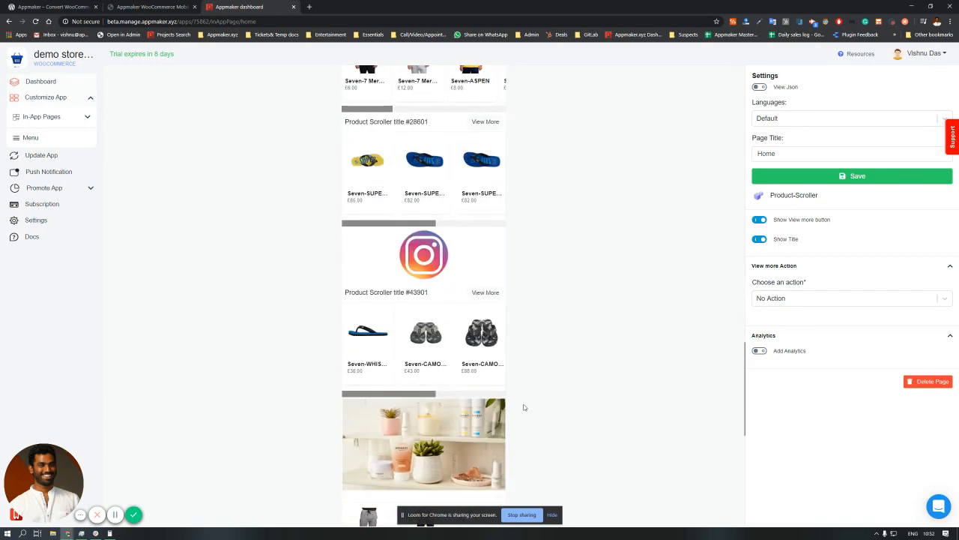
scroll("down", 3)
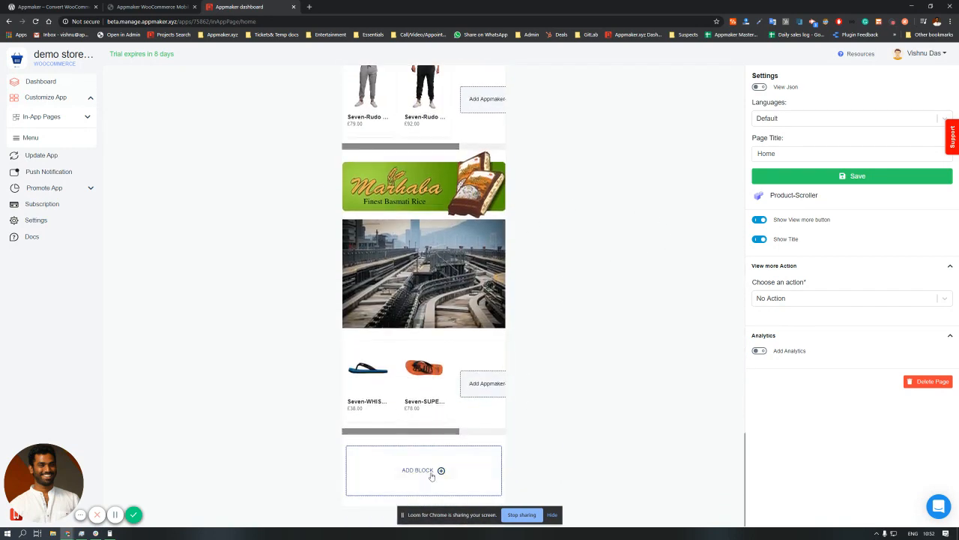
left_click(418, 470)
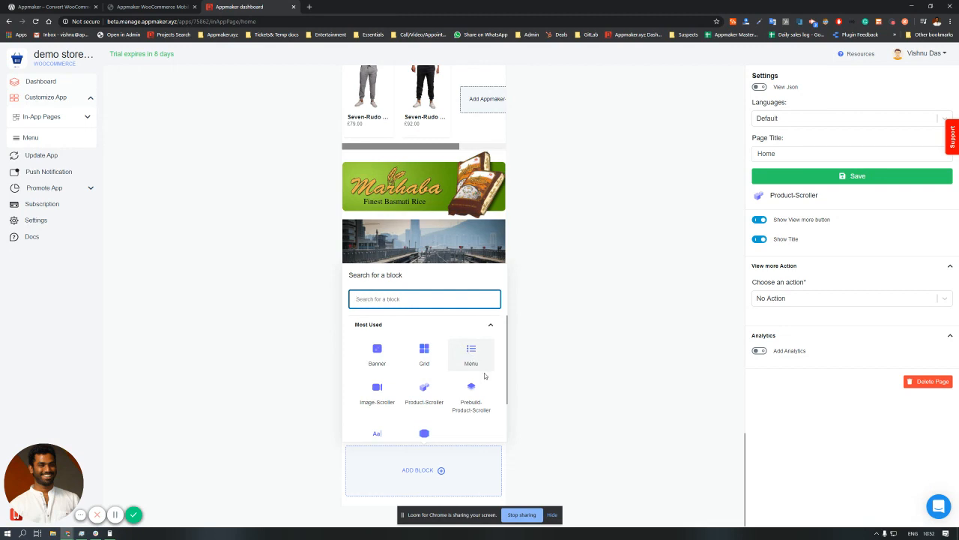
scroll("down", 3)
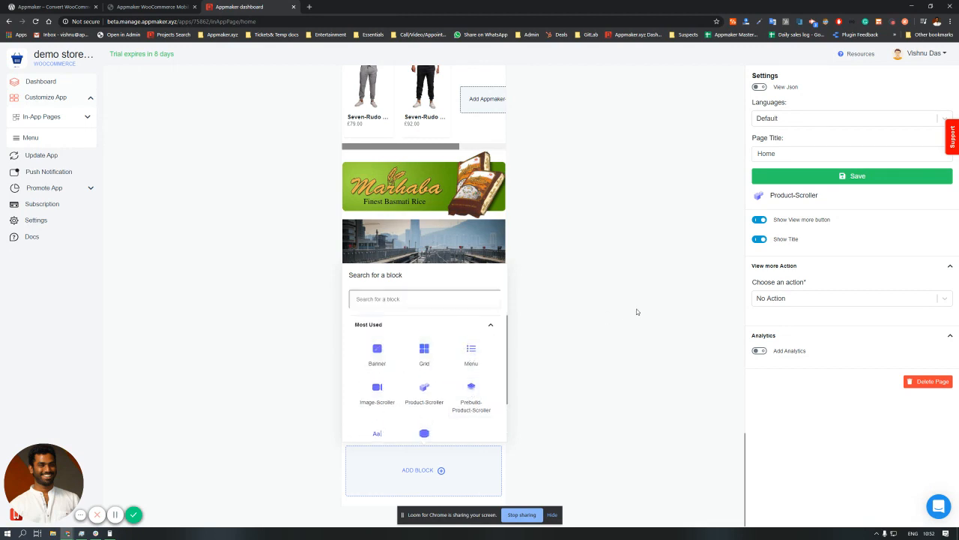
left_click(852, 176)
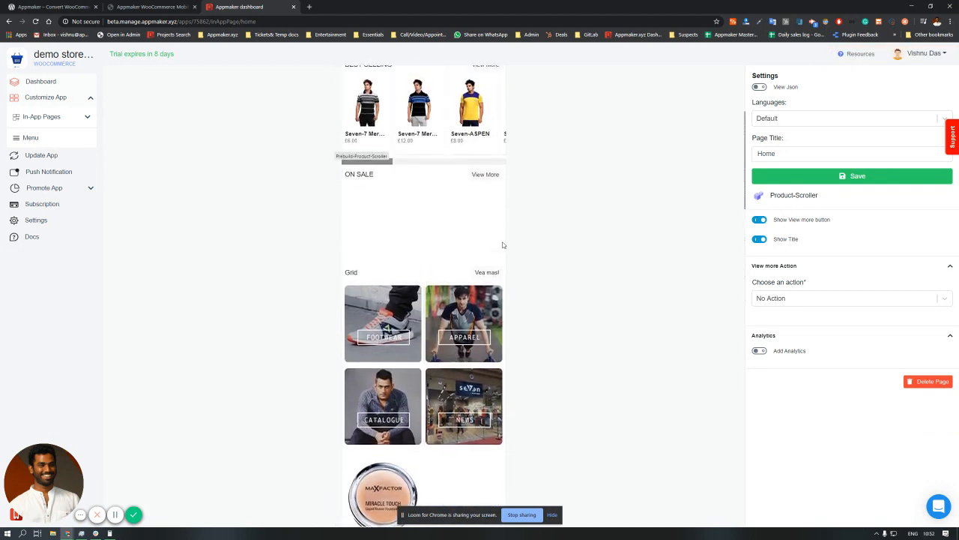
scroll("up", 3)
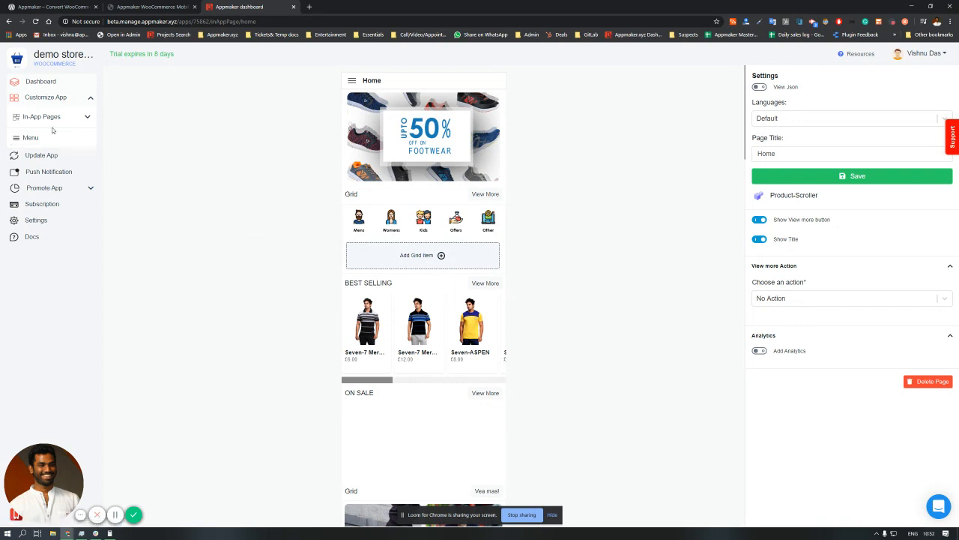
Open the Menu editor listing Home, Footwear, Contact and social link items
left_click(30, 137)
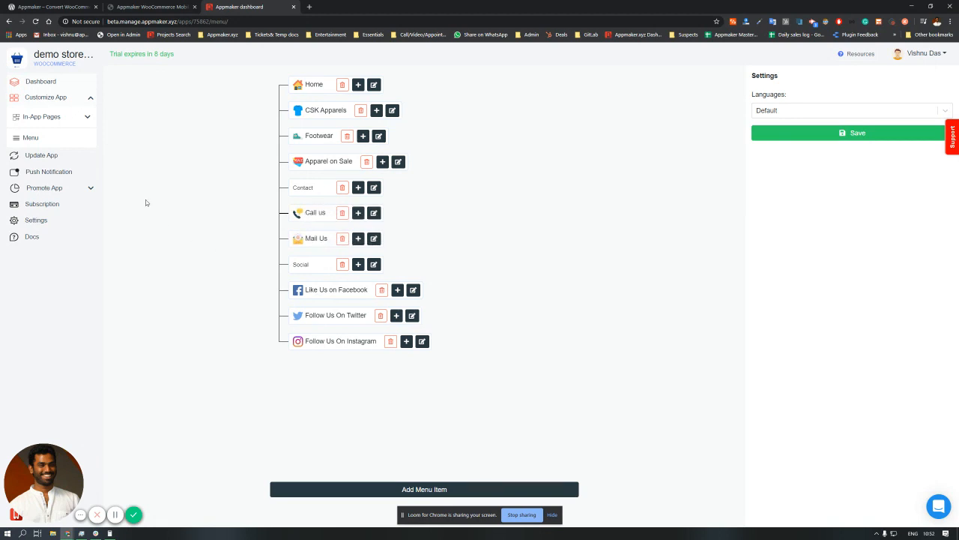
mouse_move(49, 170)
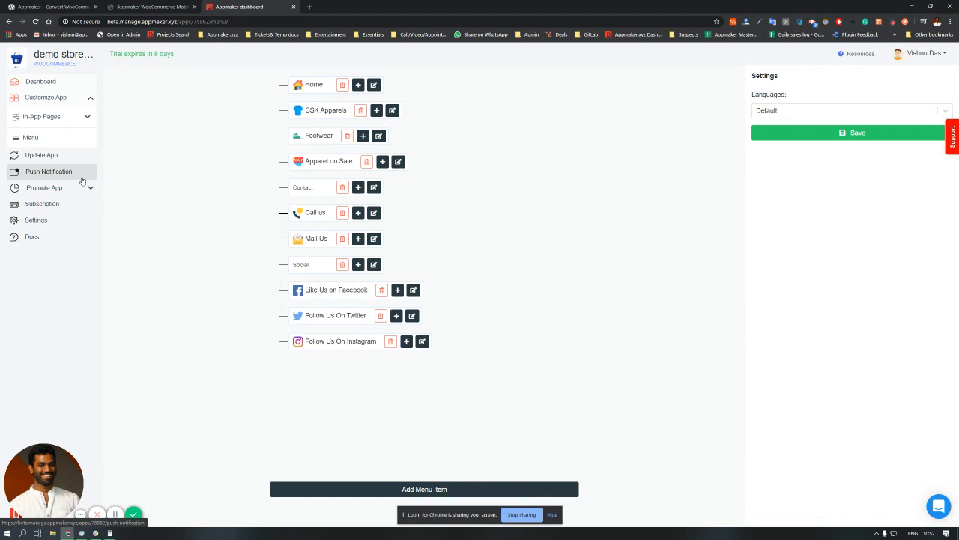
Fill the push notification title 'Get 20% off for the next 3 hours' and message 'Checkout'
left_click(49, 172)
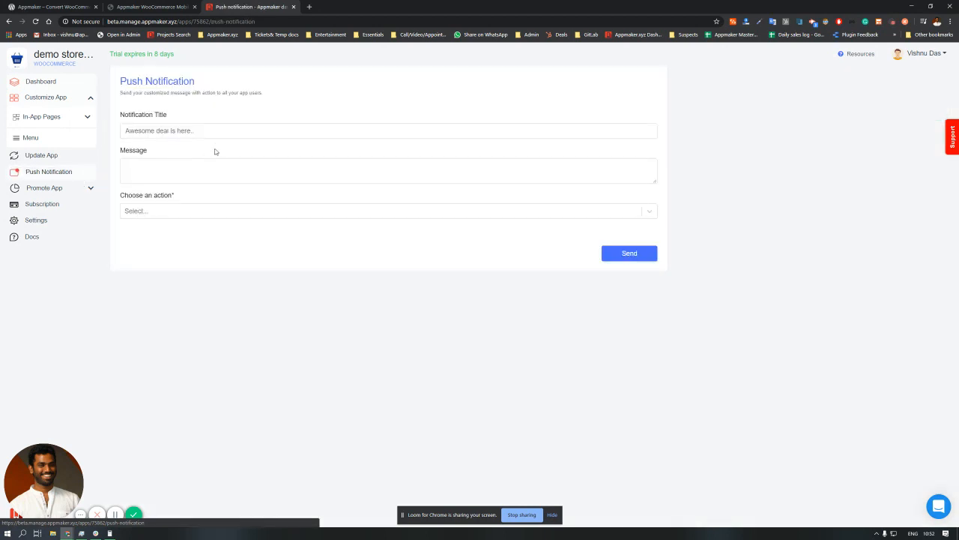
left_click(388, 131)
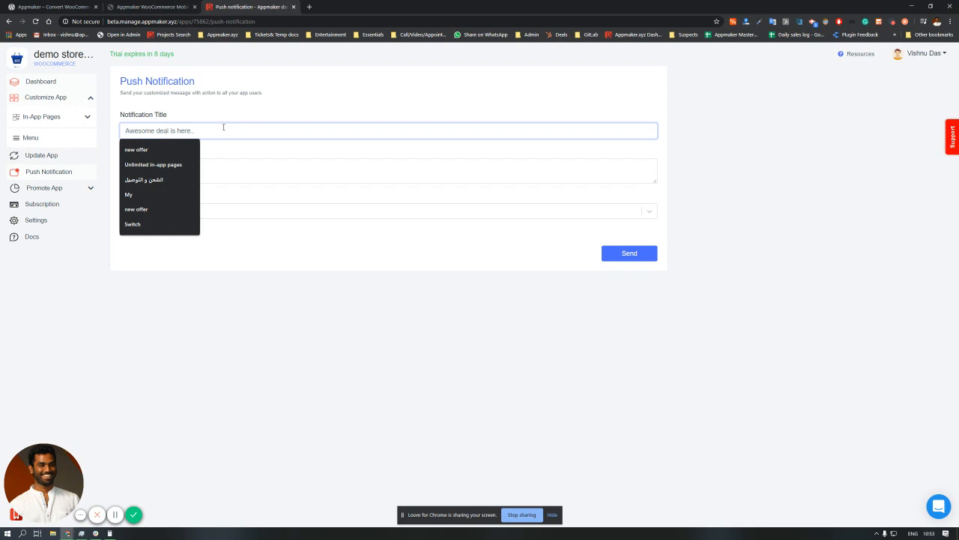
type("https://www.loom.com/share/9b79a5b241d94b61af46acae9357c232")
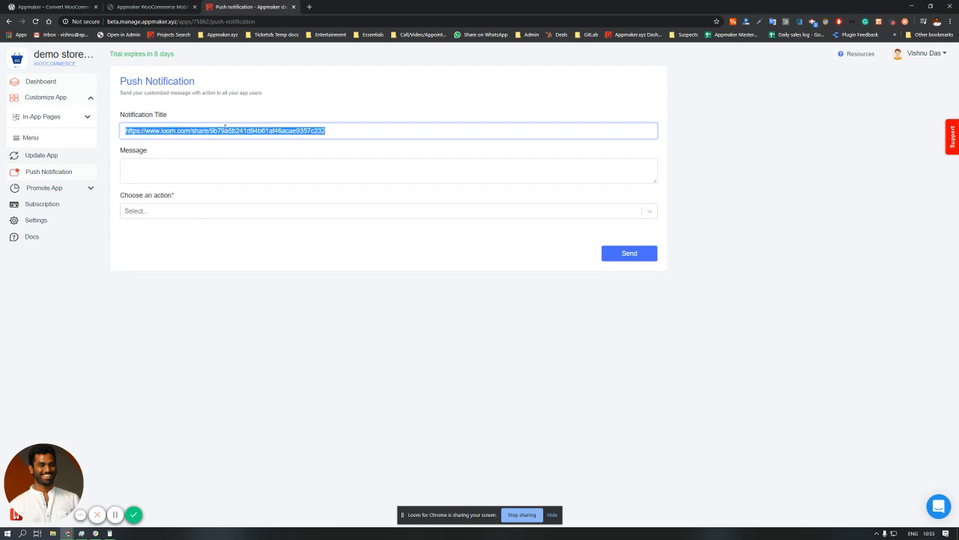
left_click(225, 130)
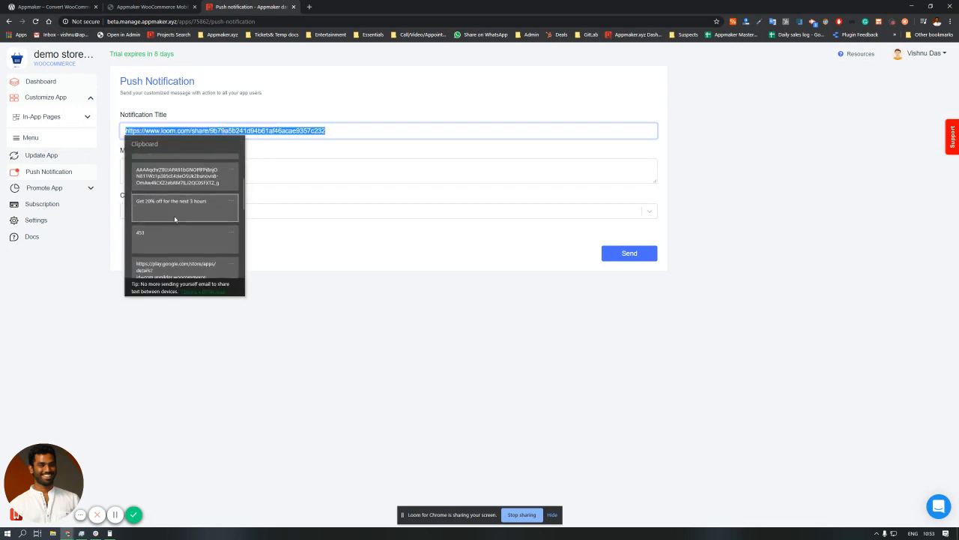
left_click(170, 202)
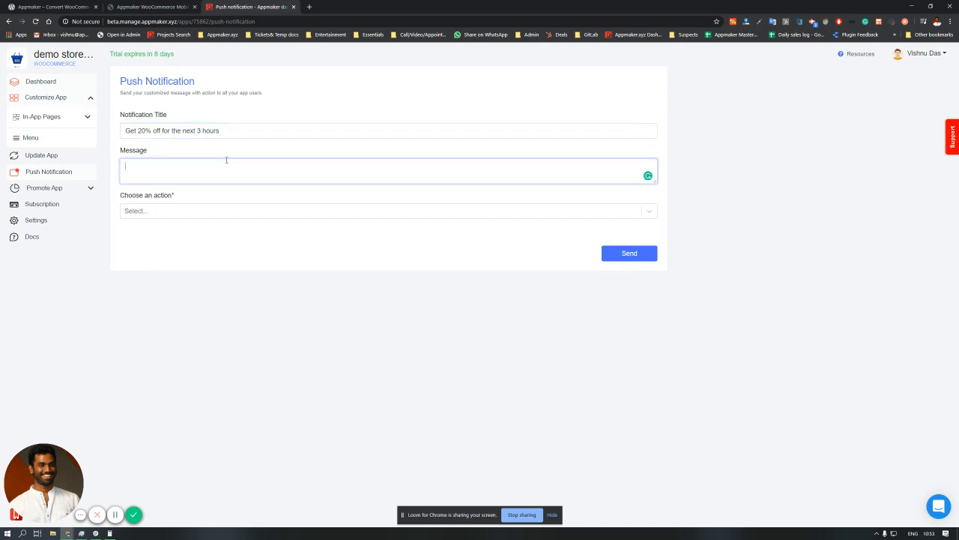
type("Checkout")
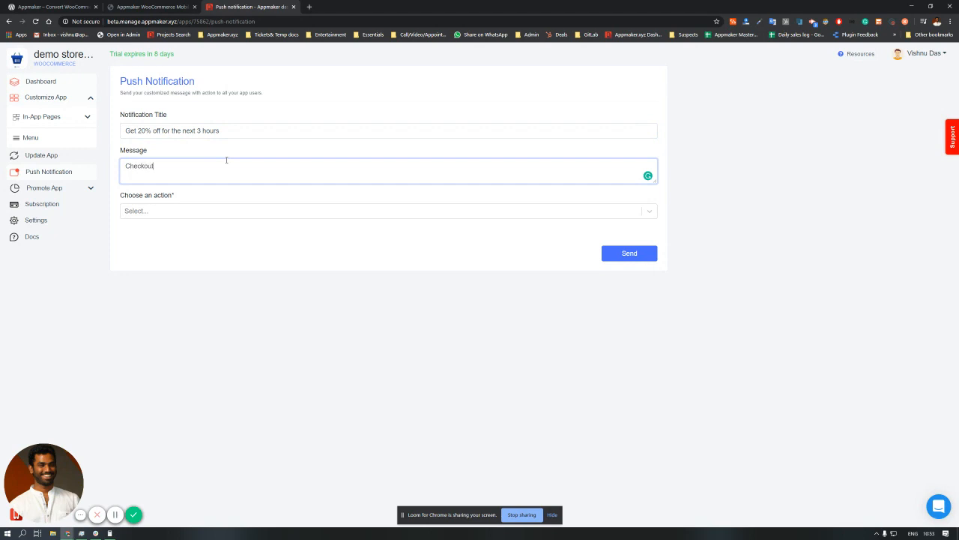
mouse_move(157, 216)
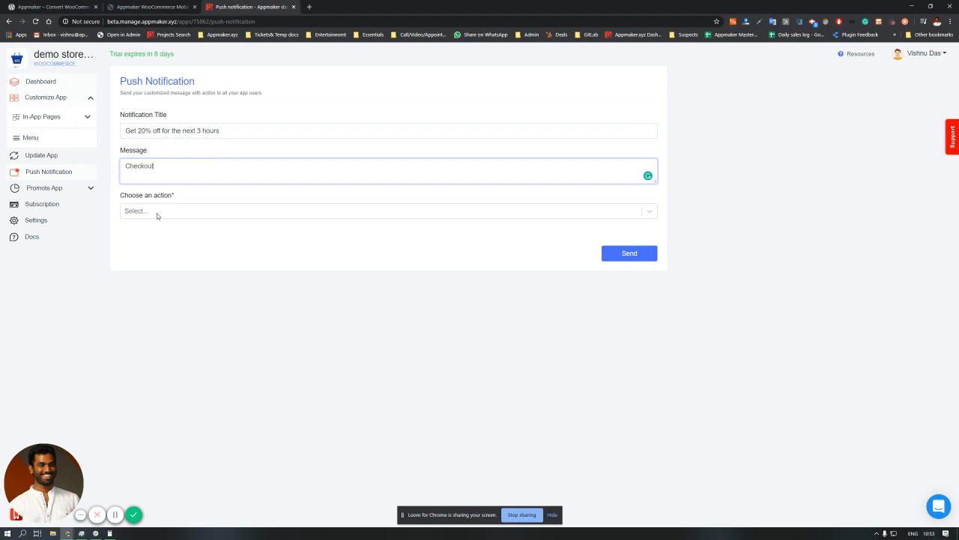
Make the notification open the Seven-WHISTLE PODU product and send it to all users
left_click(386, 210)
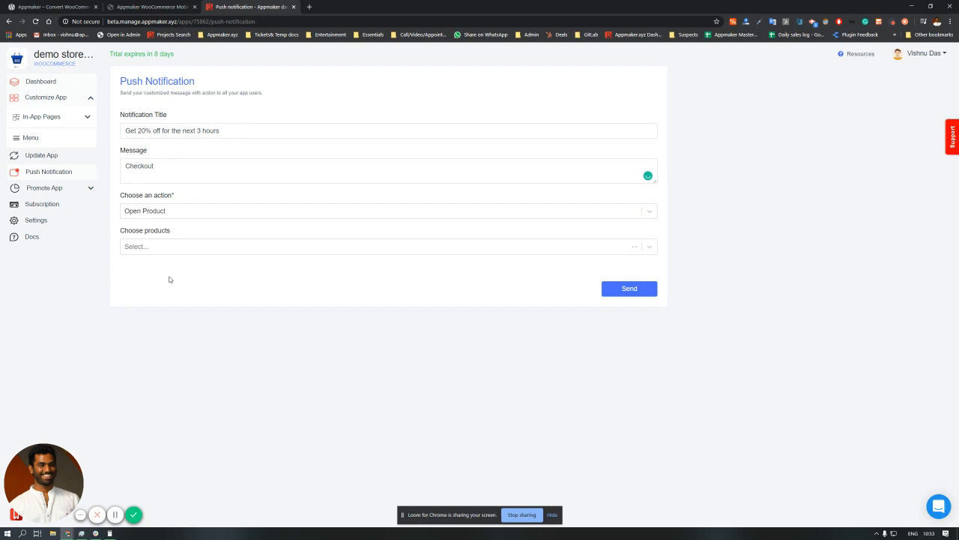
left_click(388, 246)
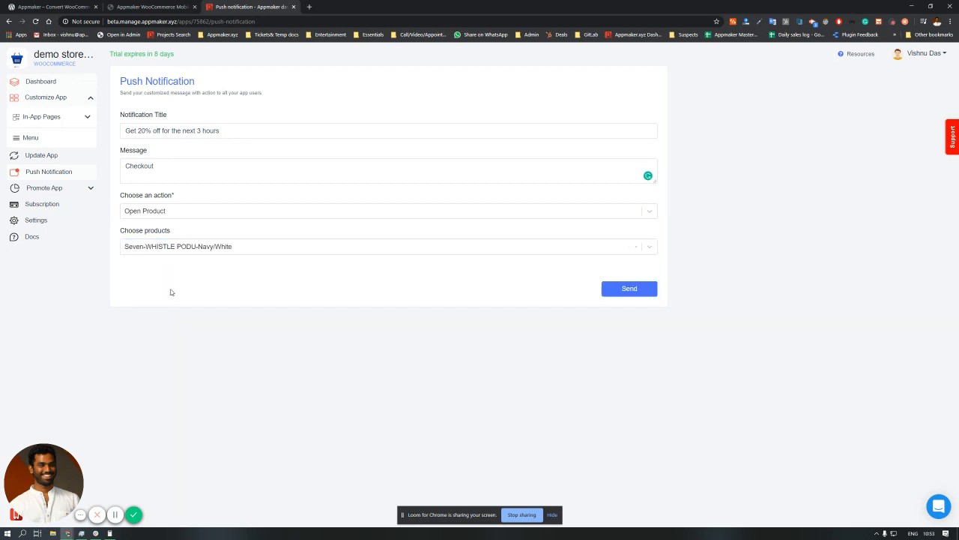
left_click(629, 289)
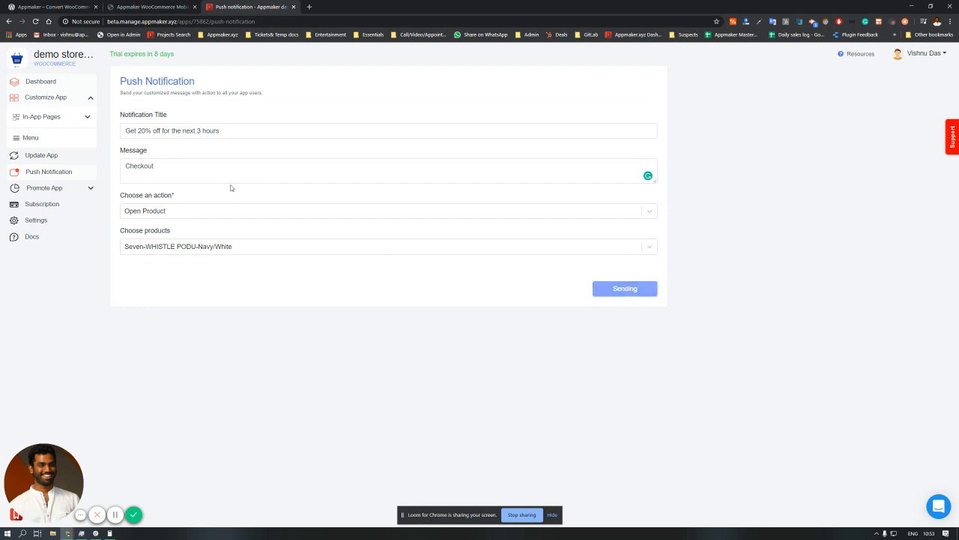
left_click(625, 288)
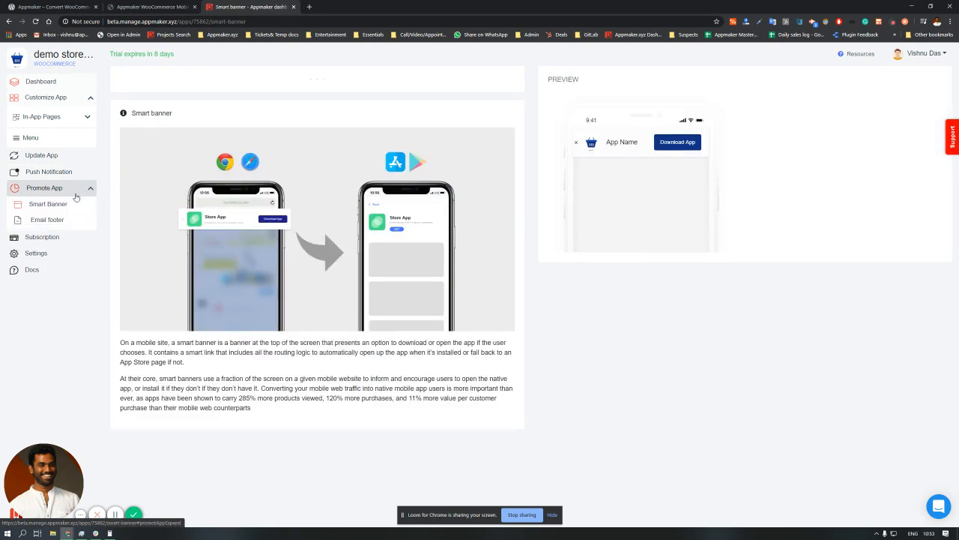
Check the Smart Banner's Play Store link and app name, then save and enable the banner
left_click(48, 204)
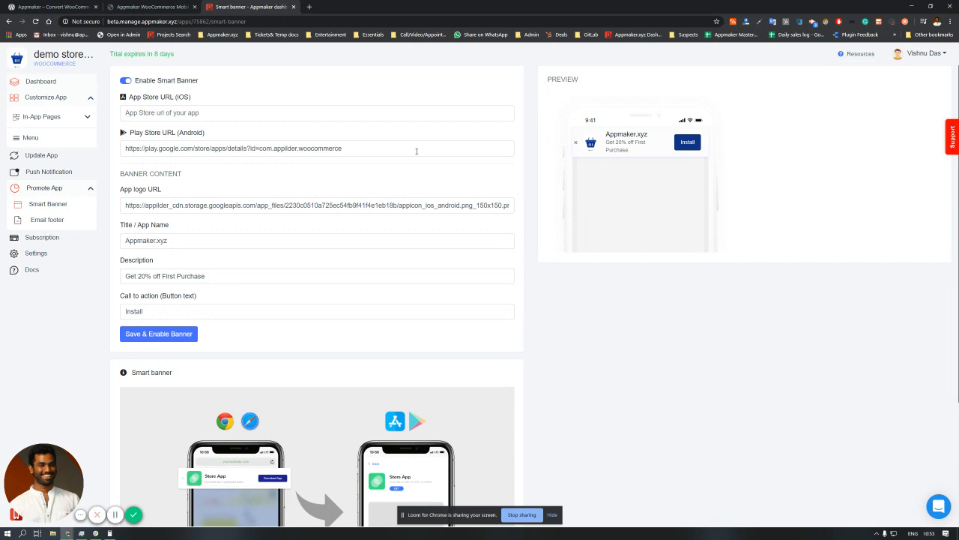
mouse_move(548, 157)
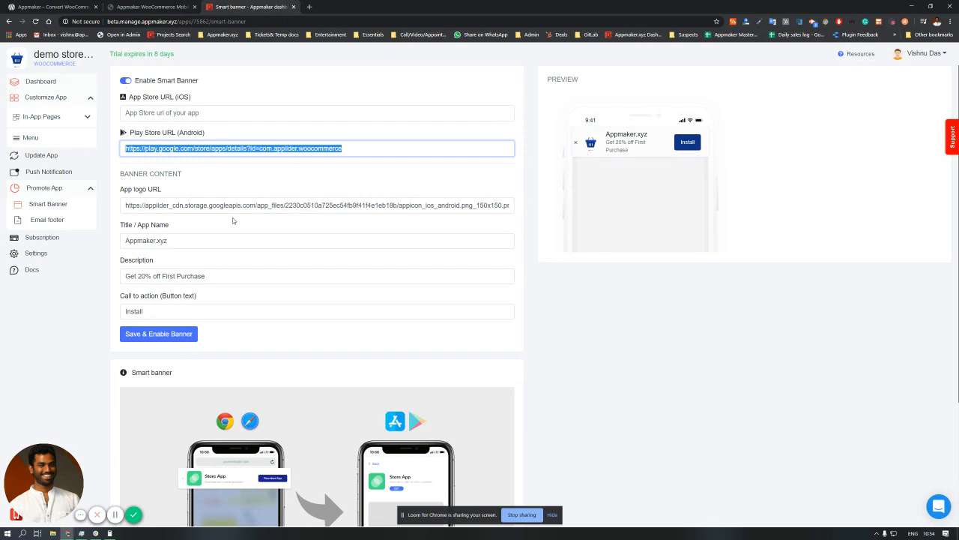
left_click(189, 241)
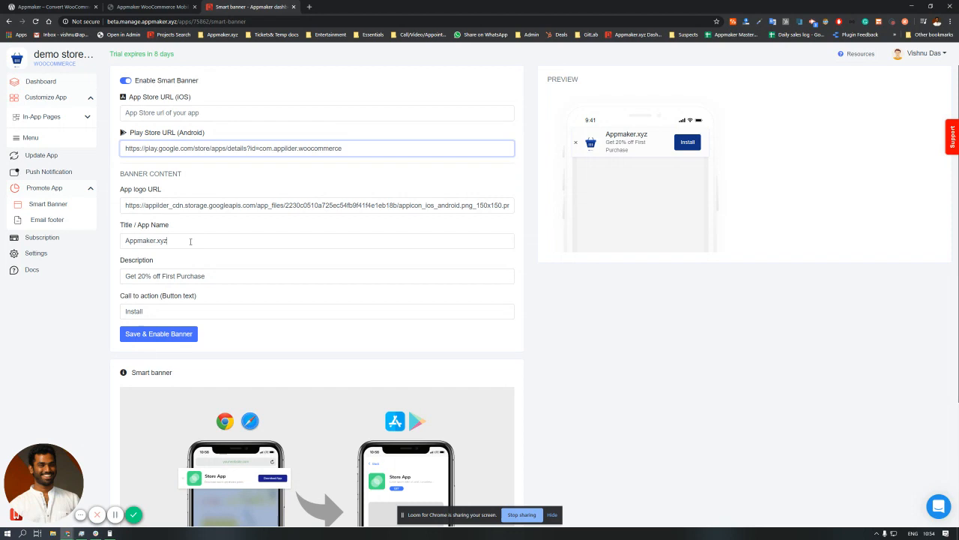
left_click(316, 276)
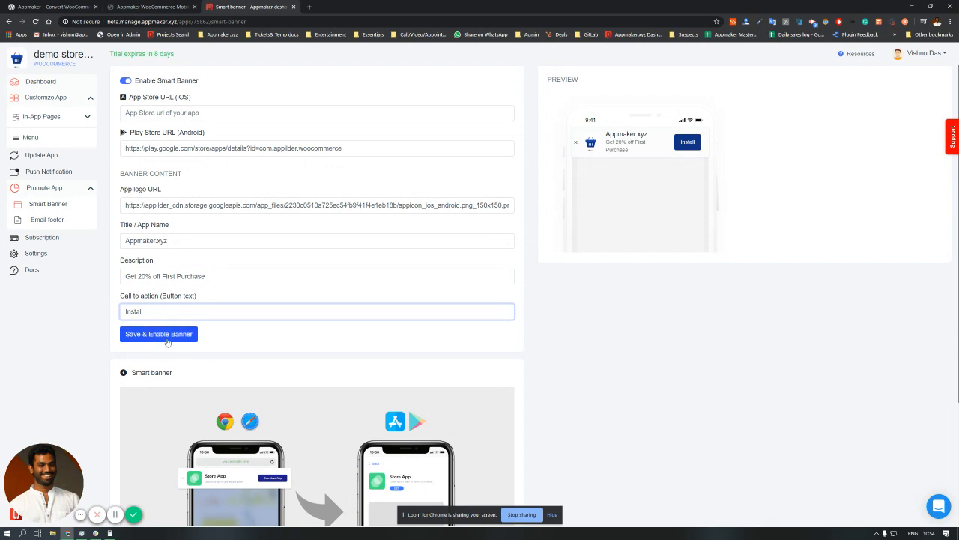
left_click(158, 333)
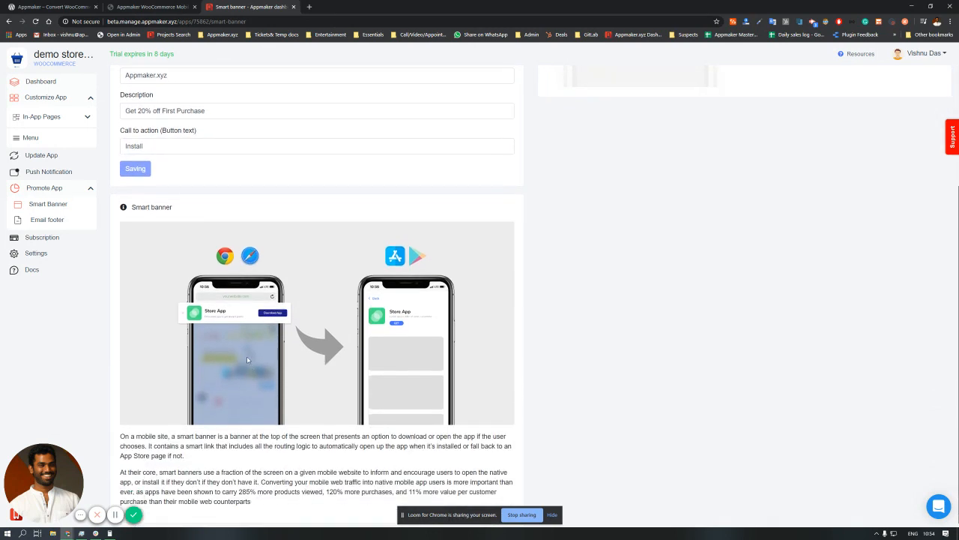
left_click(135, 168)
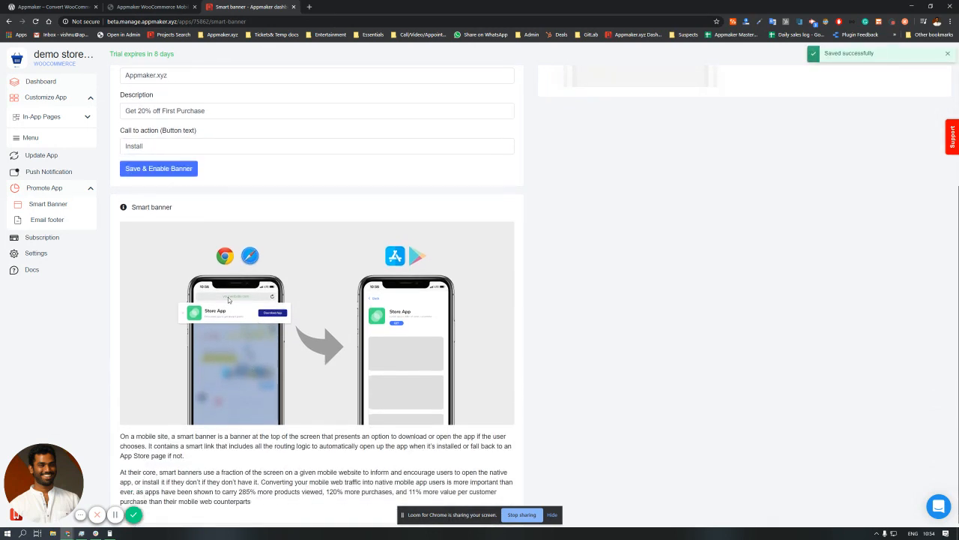
mouse_move(208, 317)
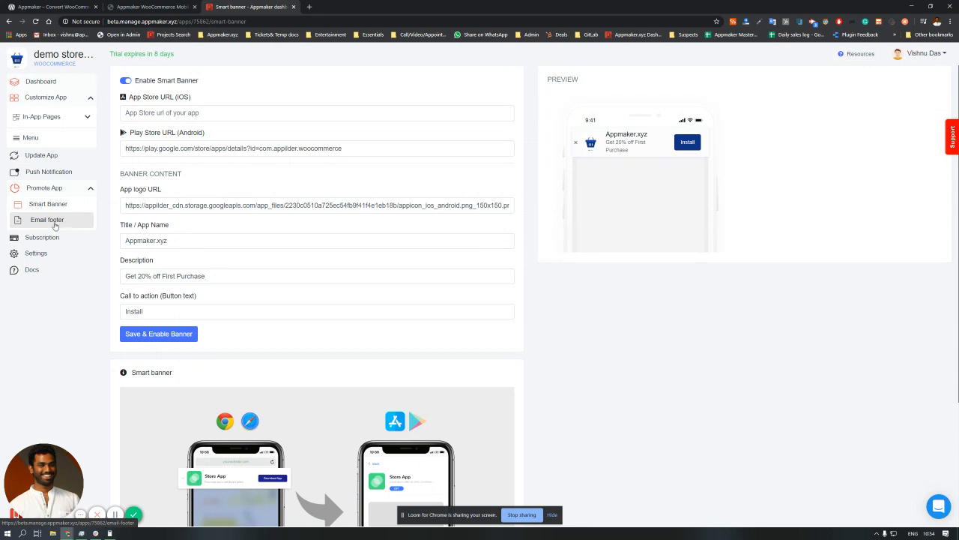
Review the email footer with 'Now available on iOS and Android' text, then open Settings
left_click(47, 220)
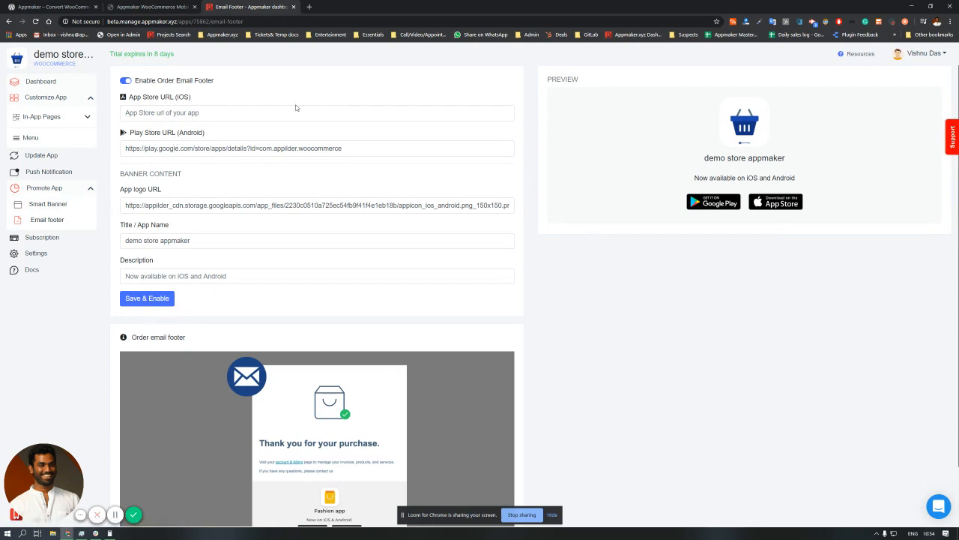
scroll("down", 3)
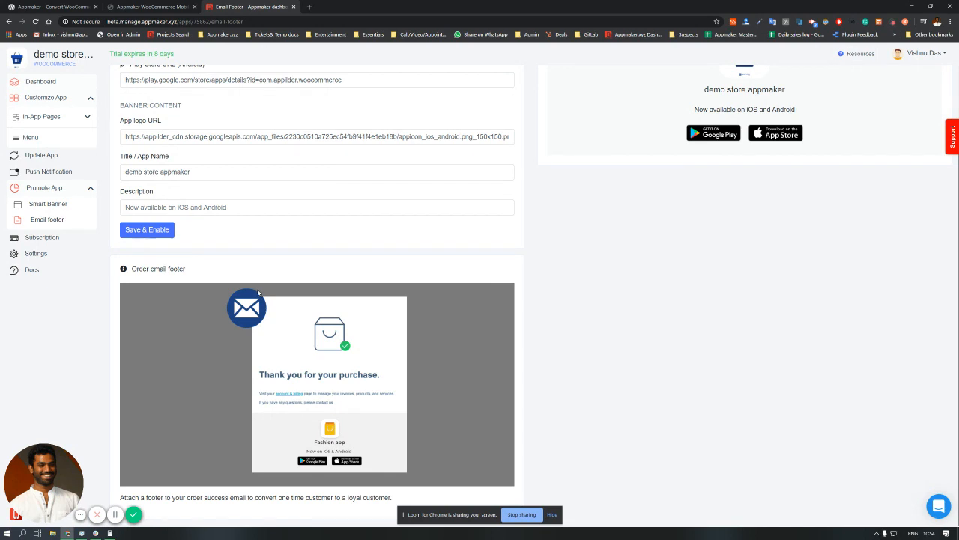
mouse_move(327, 347)
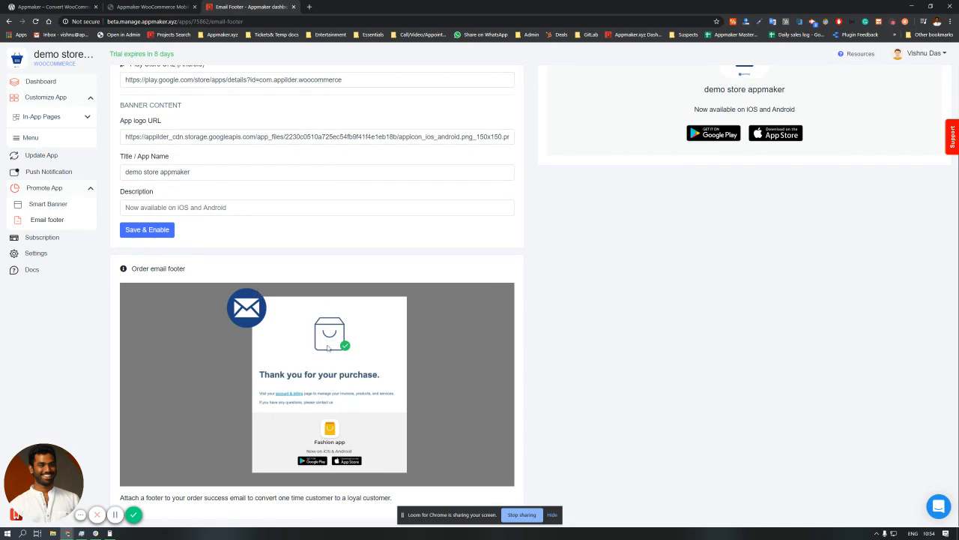
mouse_move(308, 468)
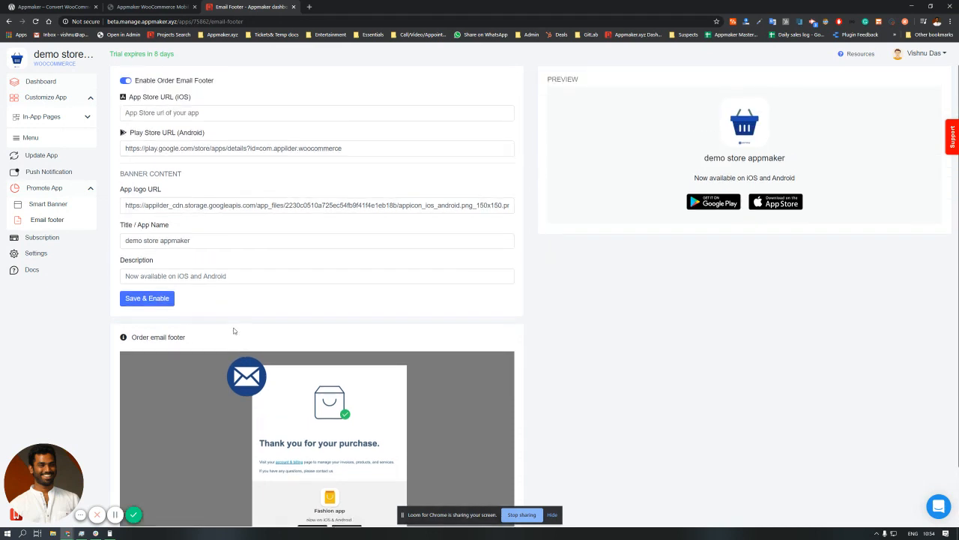
mouse_move(36, 252)
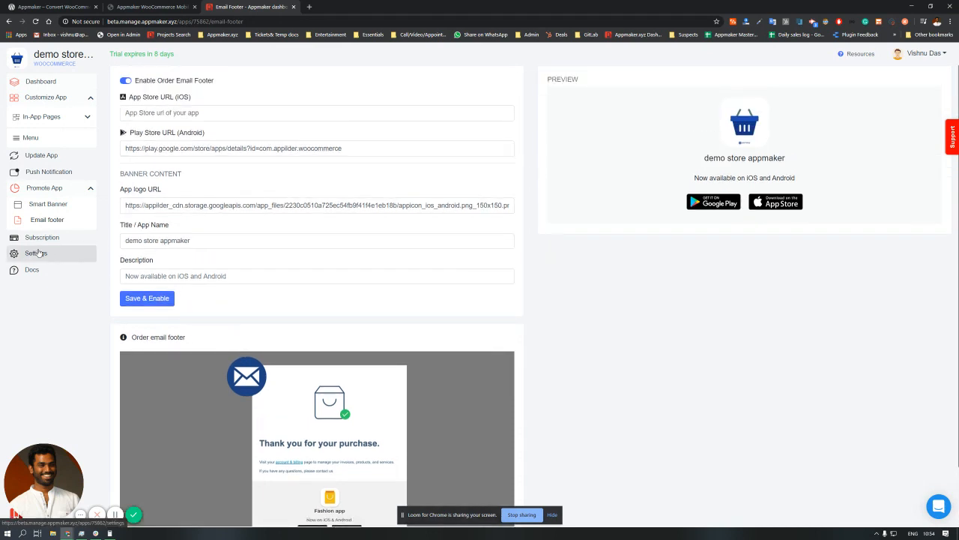
left_click(36, 253)
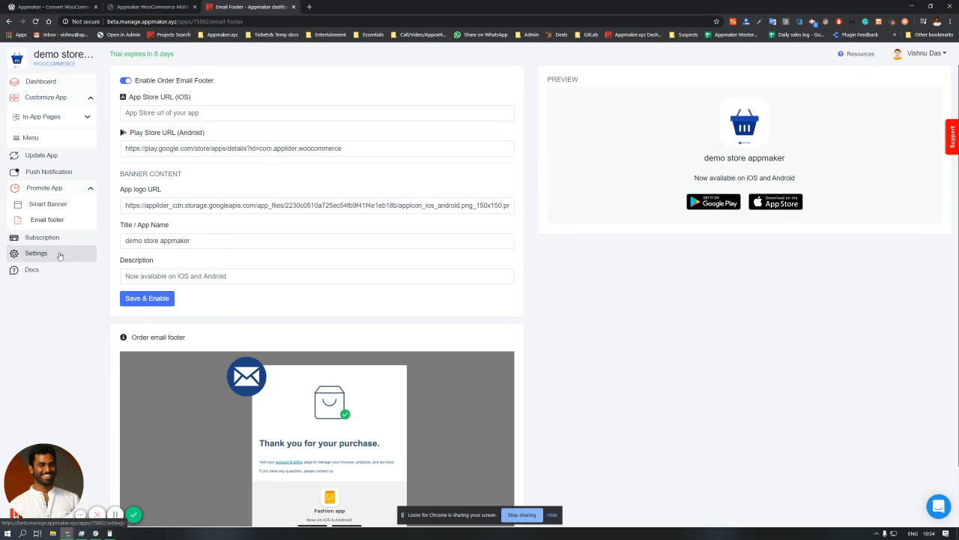
left_click(36, 253)
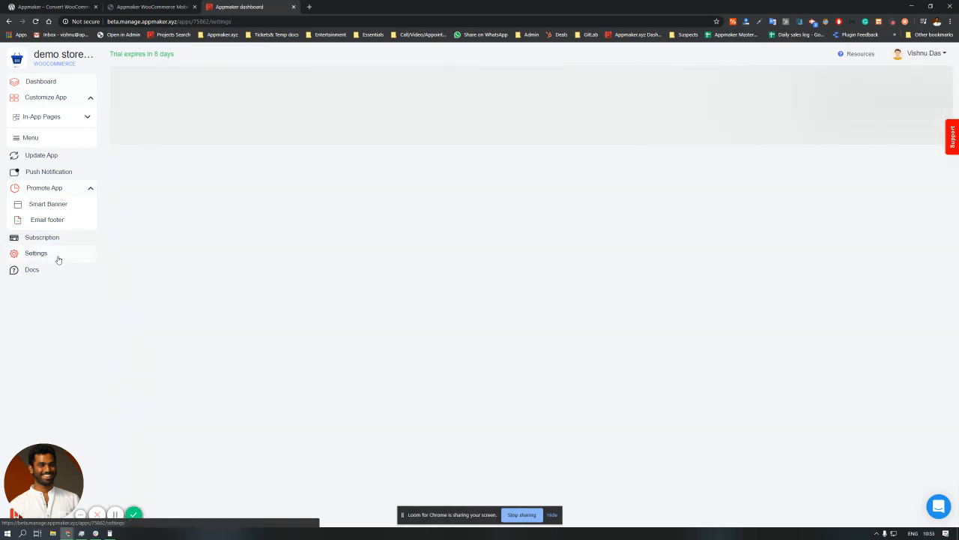
In Product Detail Tabs, set short Description Display Type to Open in WebView and save
left_click(36, 253)
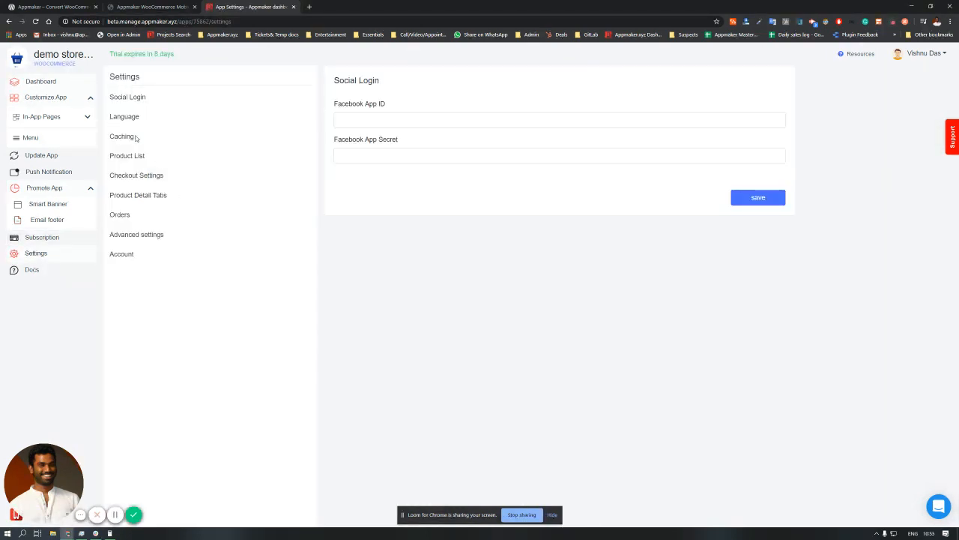
left_click(138, 195)
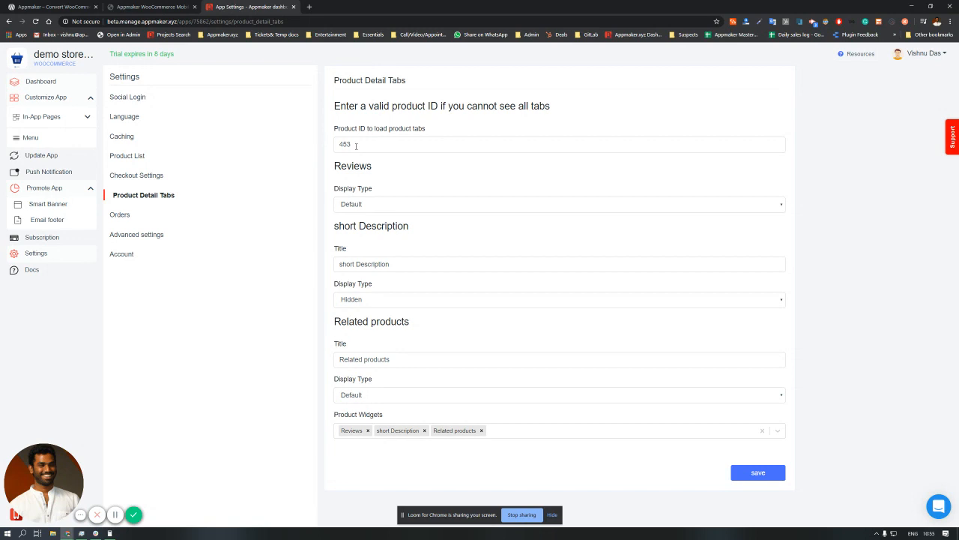
left_click(559, 143)
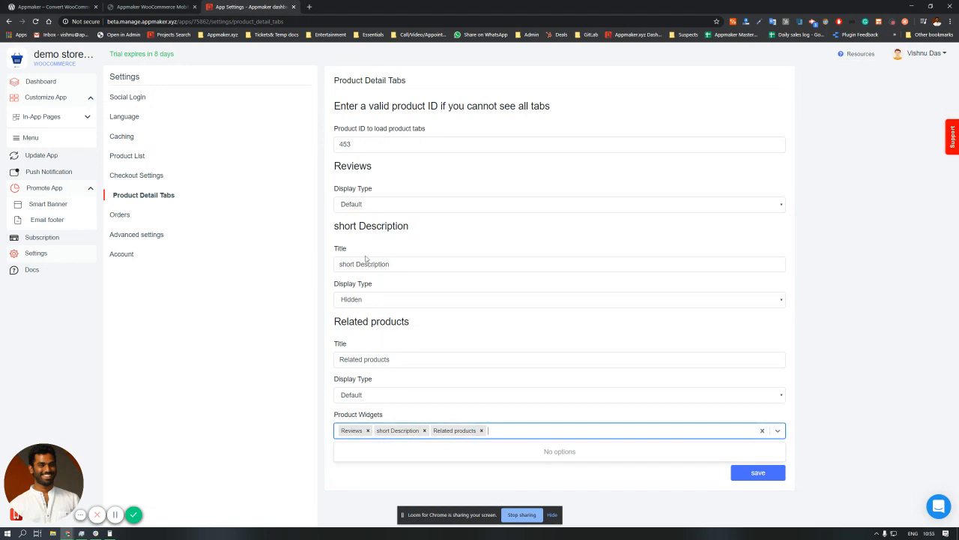
left_click(559, 299)
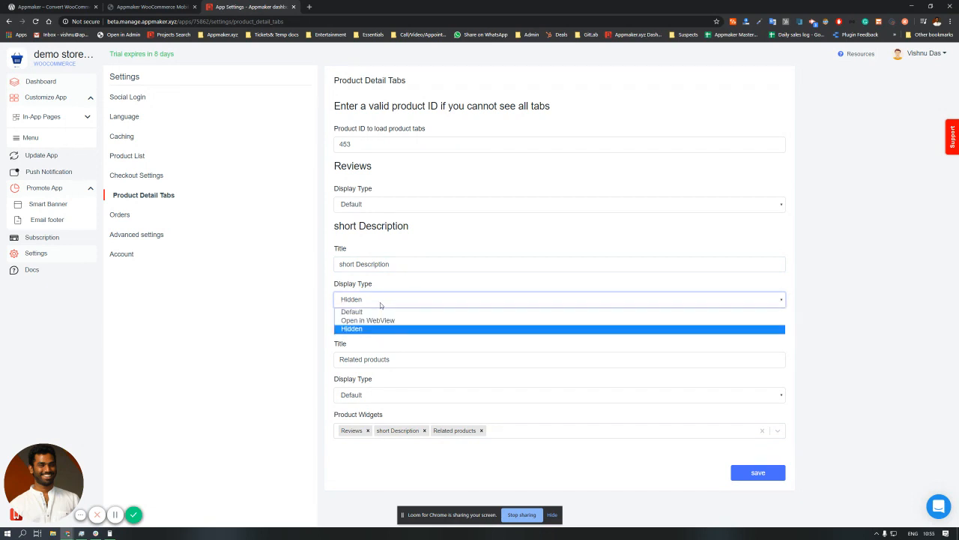
left_click(351, 311)
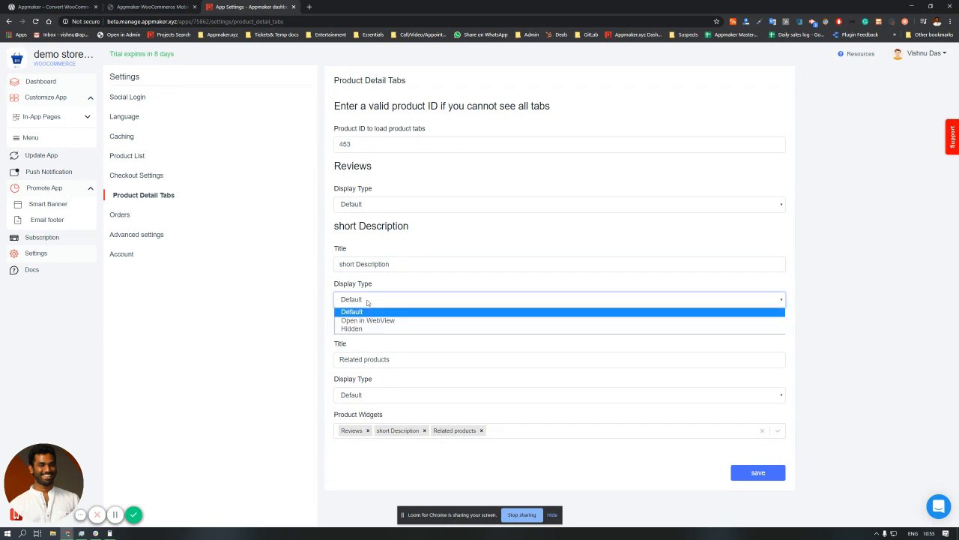
mouse_move(368, 320)
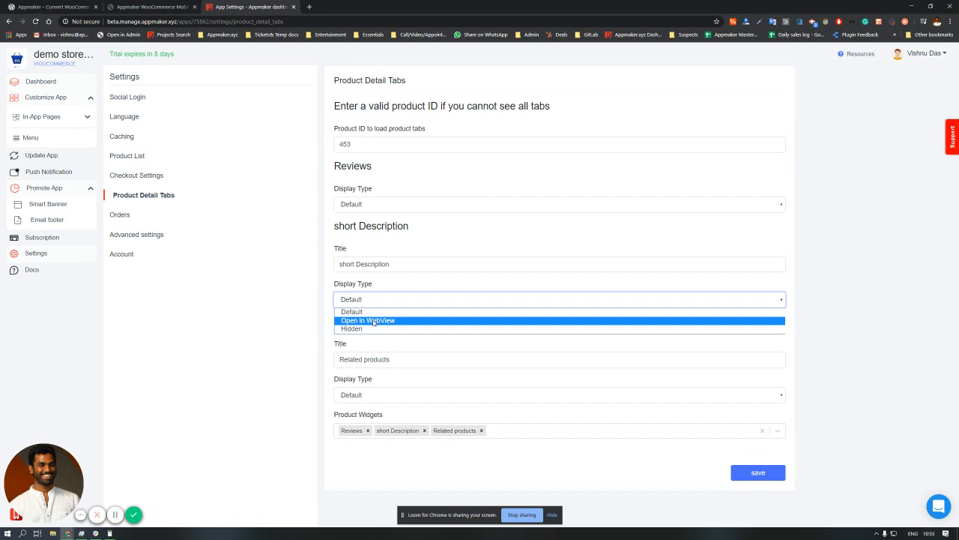
left_click(367, 320)
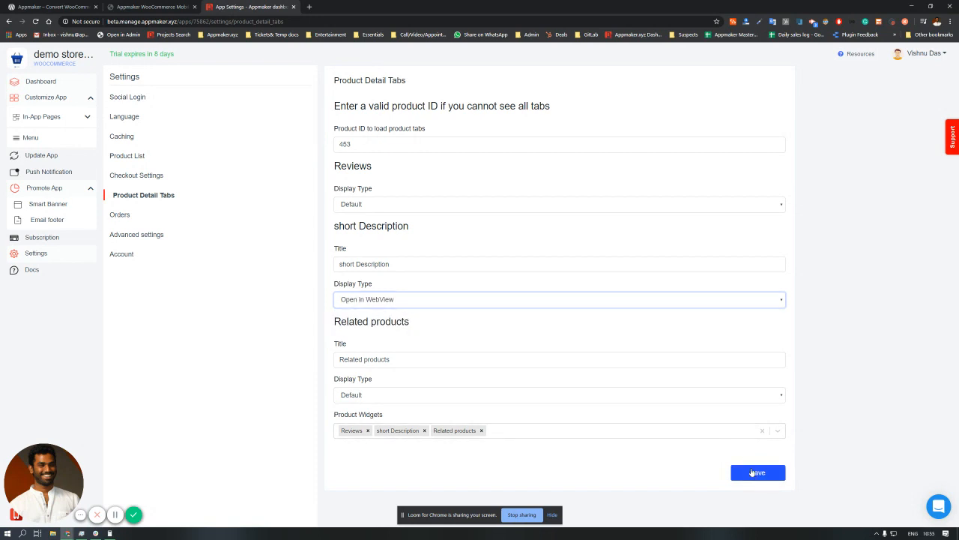
left_click(758, 472)
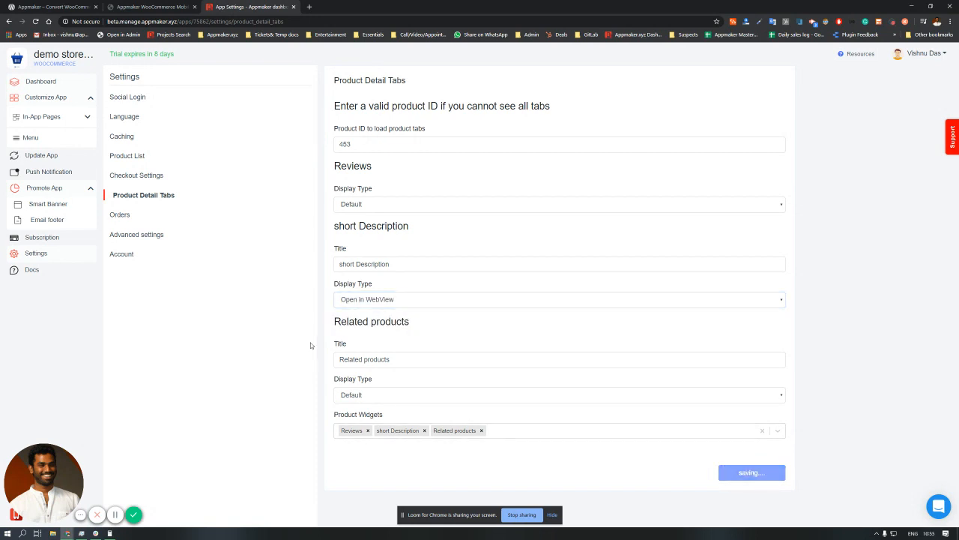
left_click(752, 472)
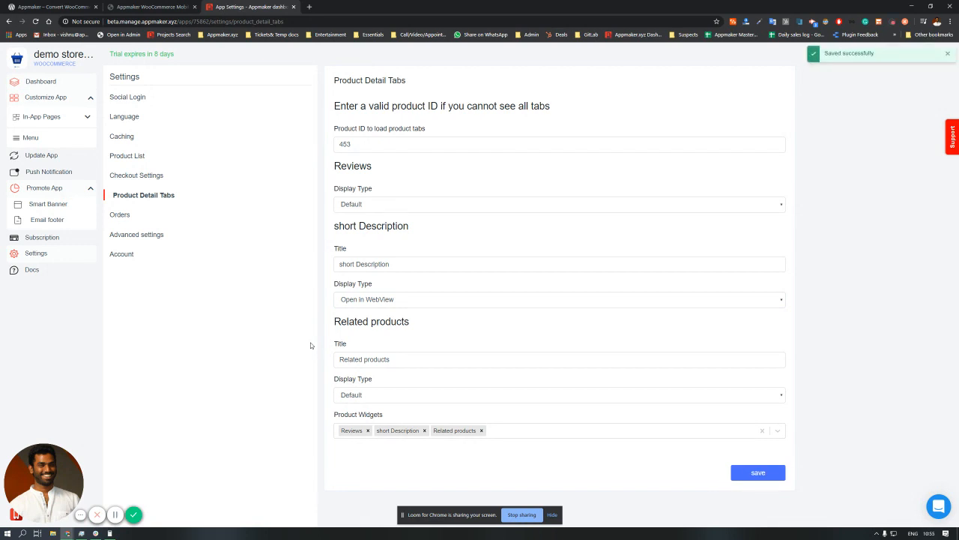
mouse_move(230, 227)
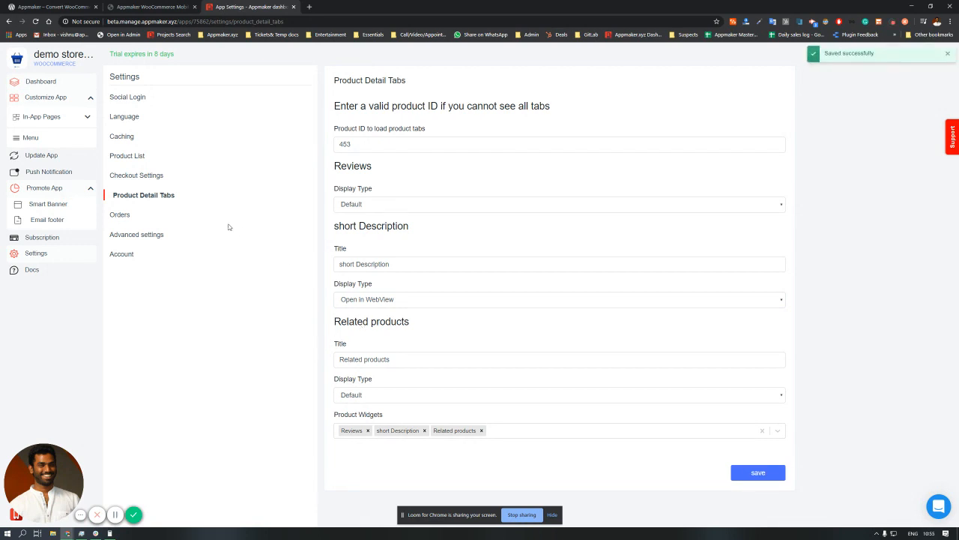
Review the Orders settings, including Enable repeat order, then view Account settings
left_click(120, 214)
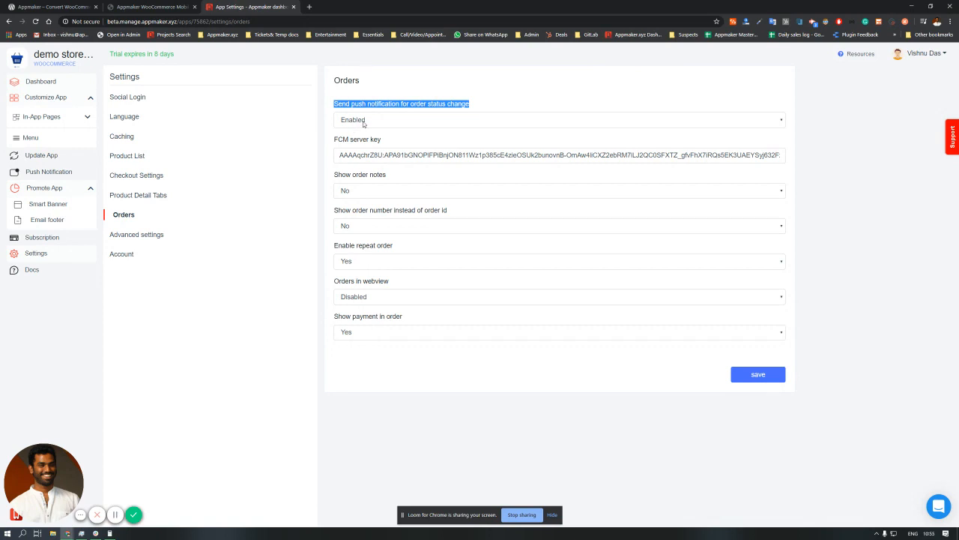
mouse_move(368, 122)
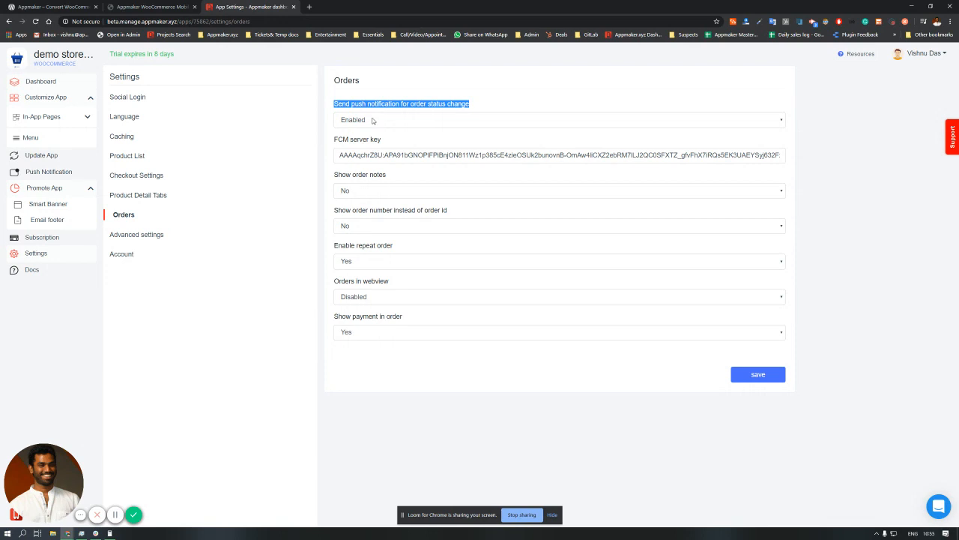
mouse_move(371, 122)
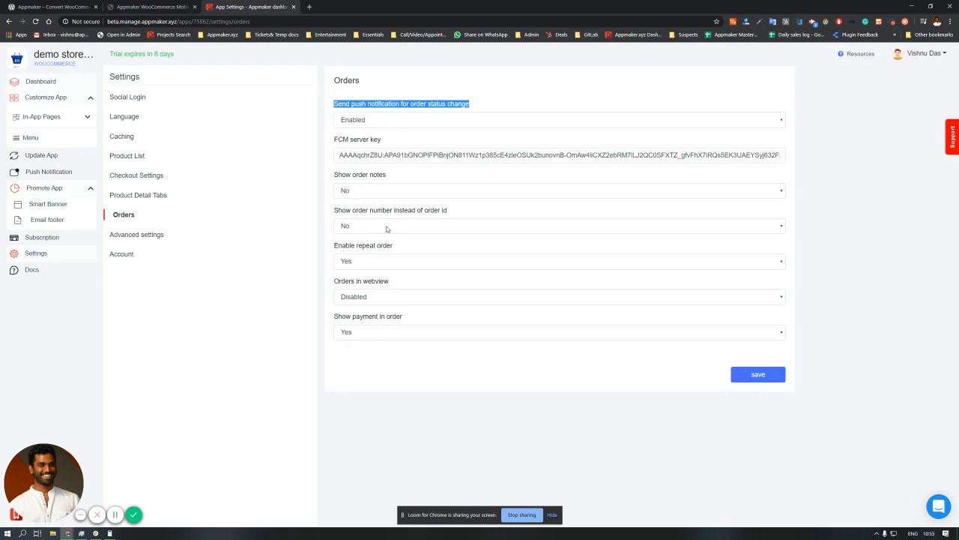
mouse_move(361, 189)
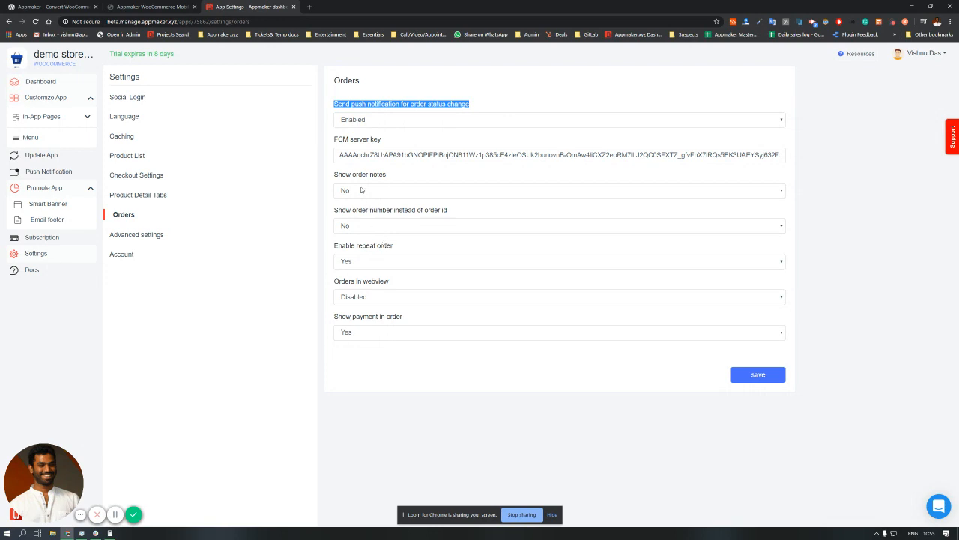
mouse_move(362, 216)
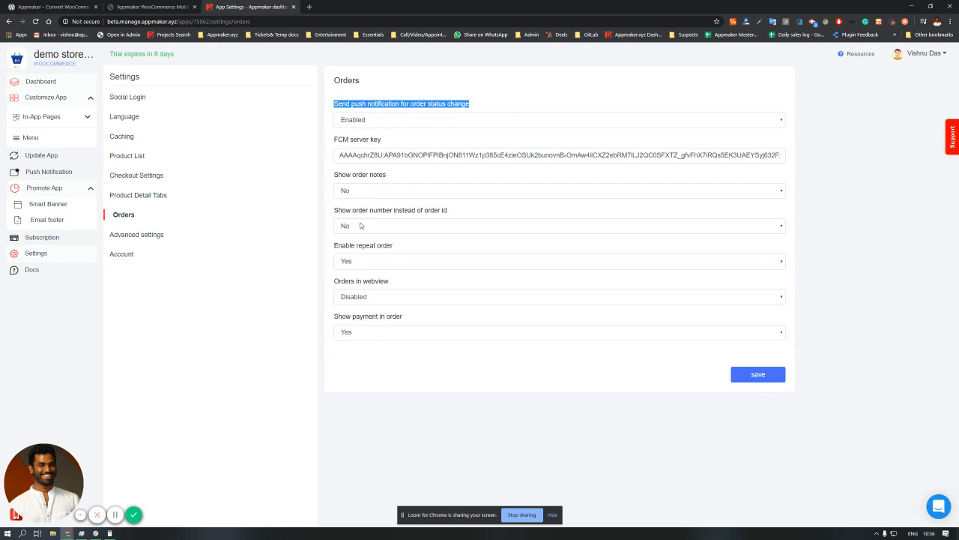
mouse_move(387, 282)
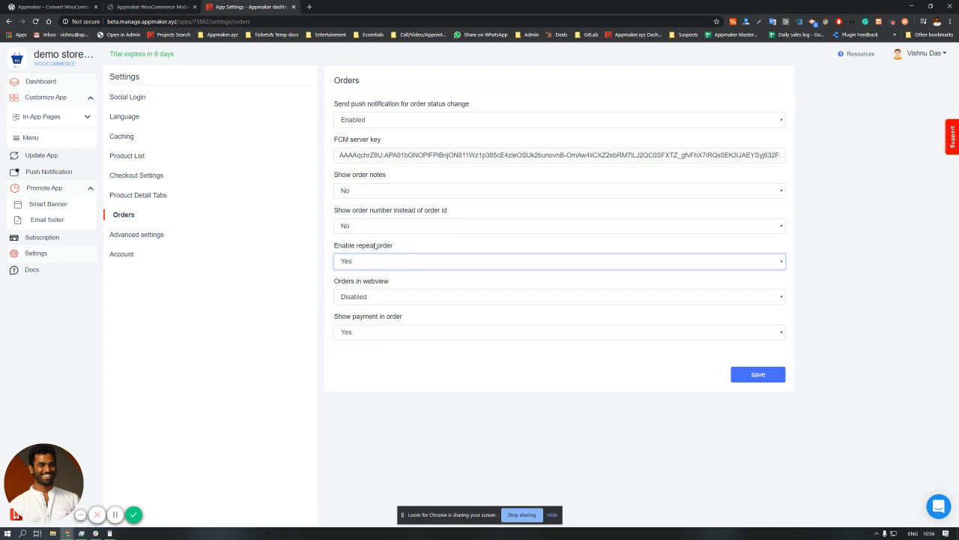
double_click(363, 245)
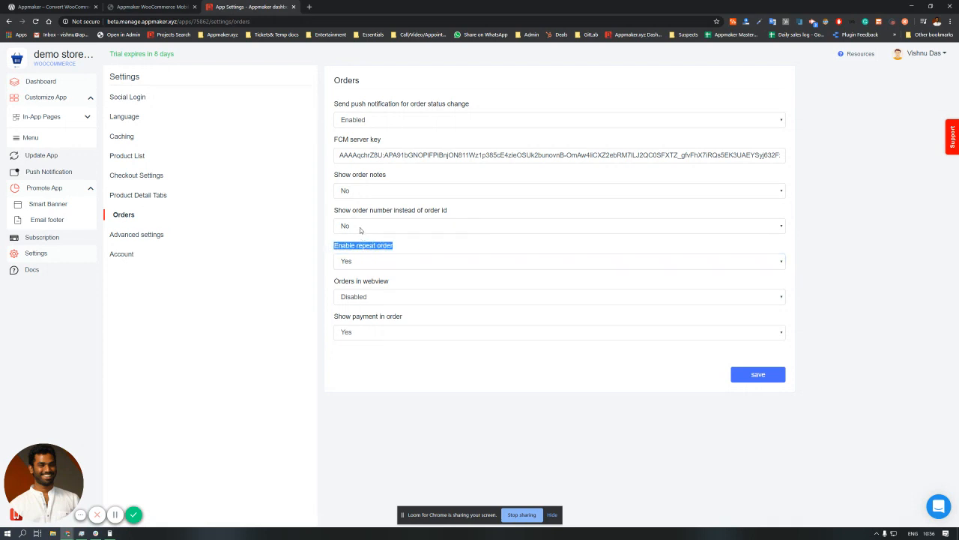
mouse_move(347, 240)
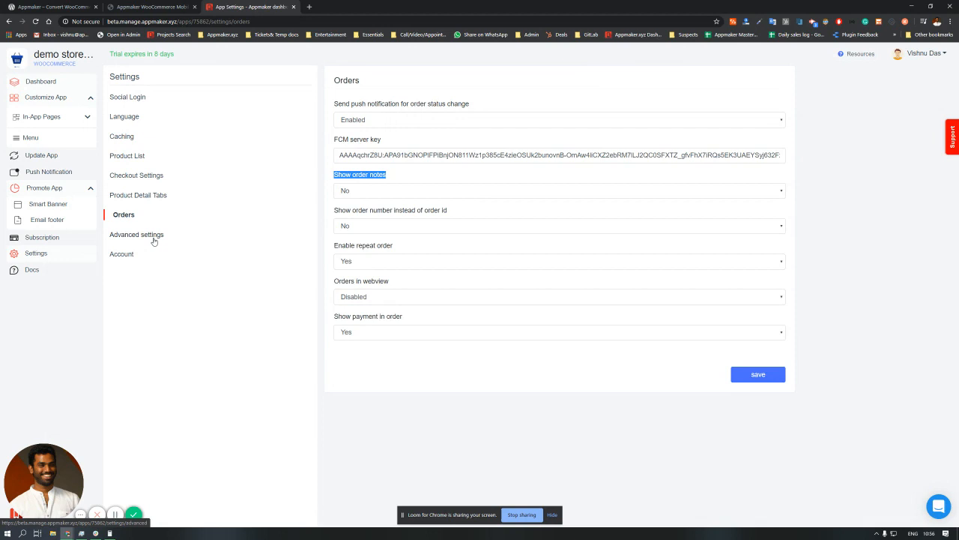
left_click(126, 253)
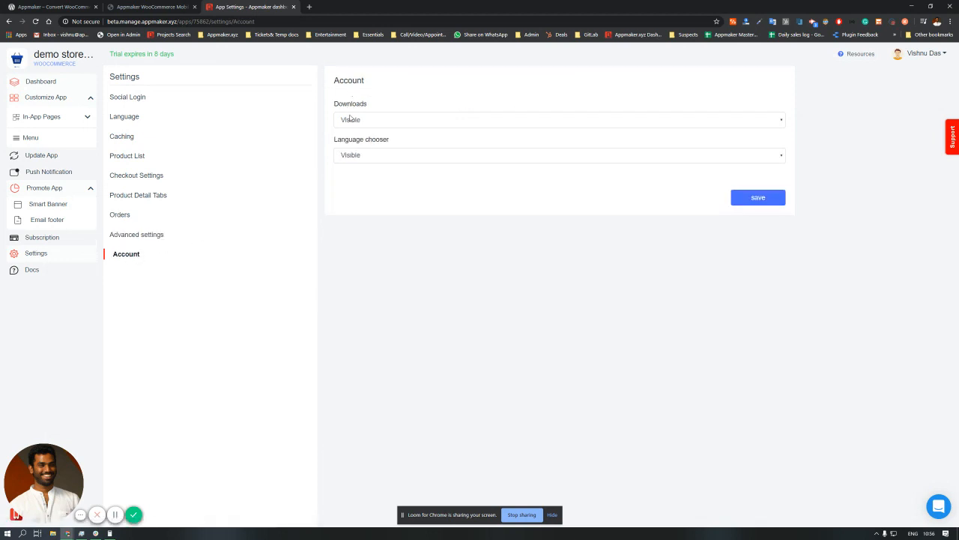
Set Downloads to Hidden in Account settings, save, and move to Caching
left_click(559, 119)
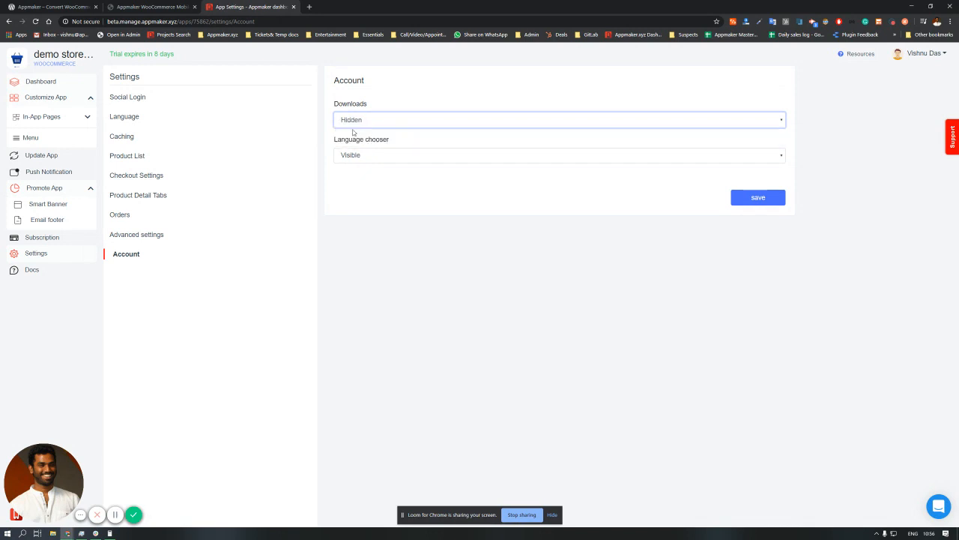
left_click(758, 197)
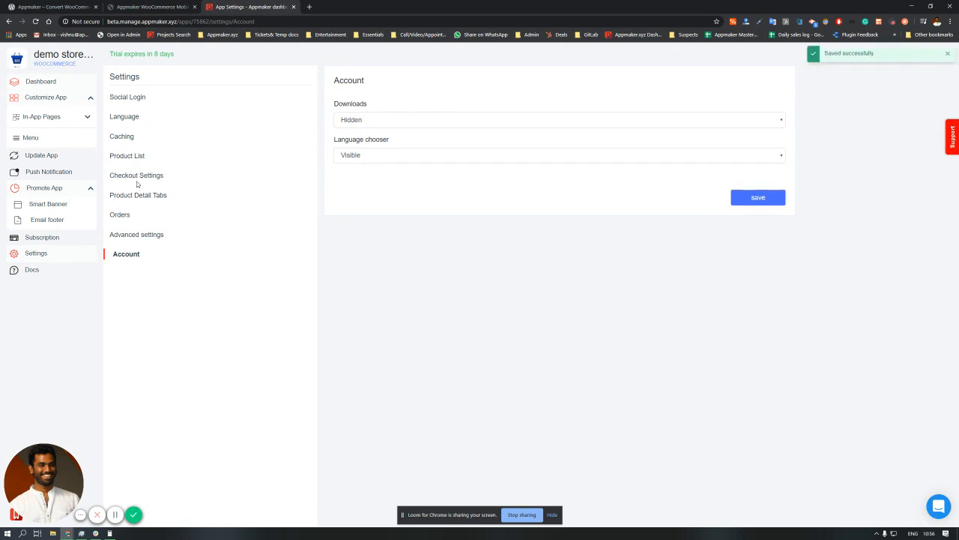
left_click(121, 135)
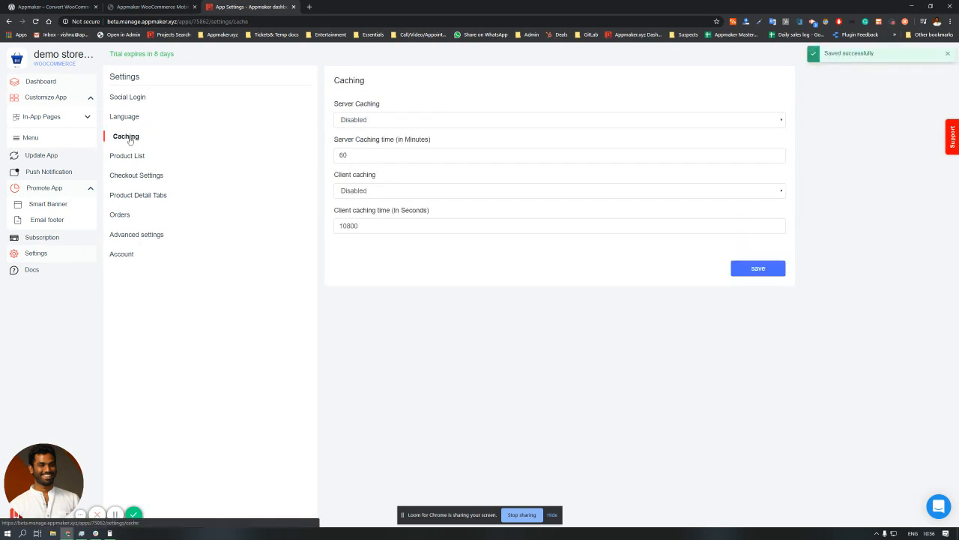
View the Caching, Language and Social Login settings, ending on Product Detail Tabs
double_click(356, 104)
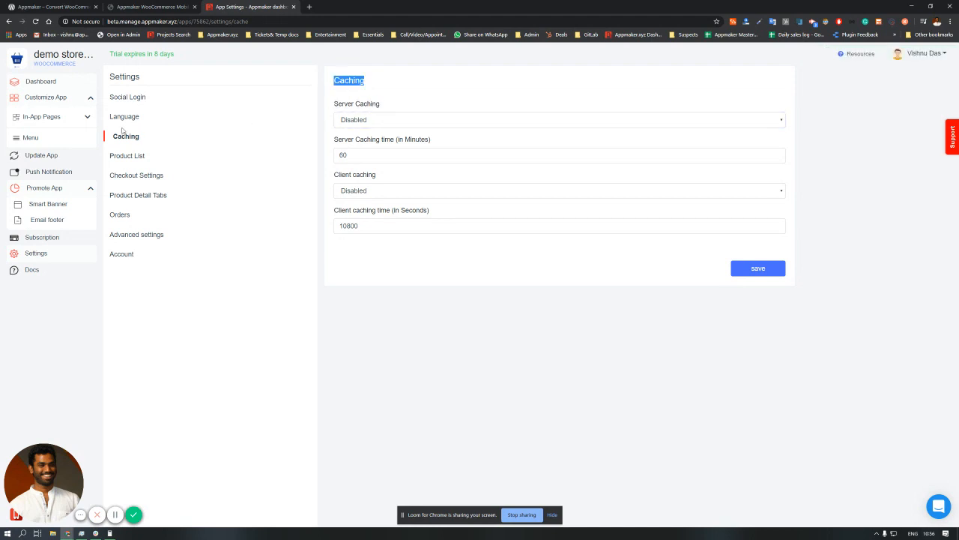
left_click(124, 116)
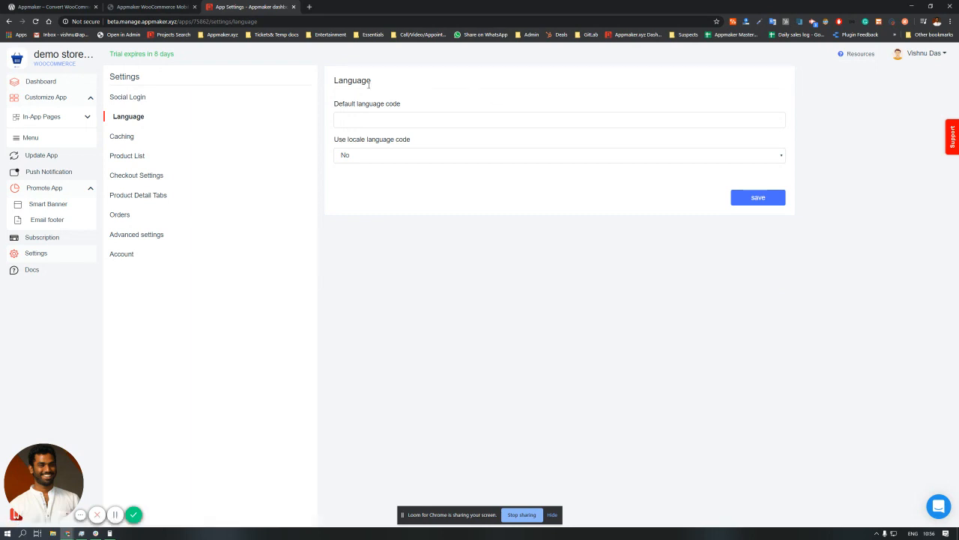
mouse_move(368, 109)
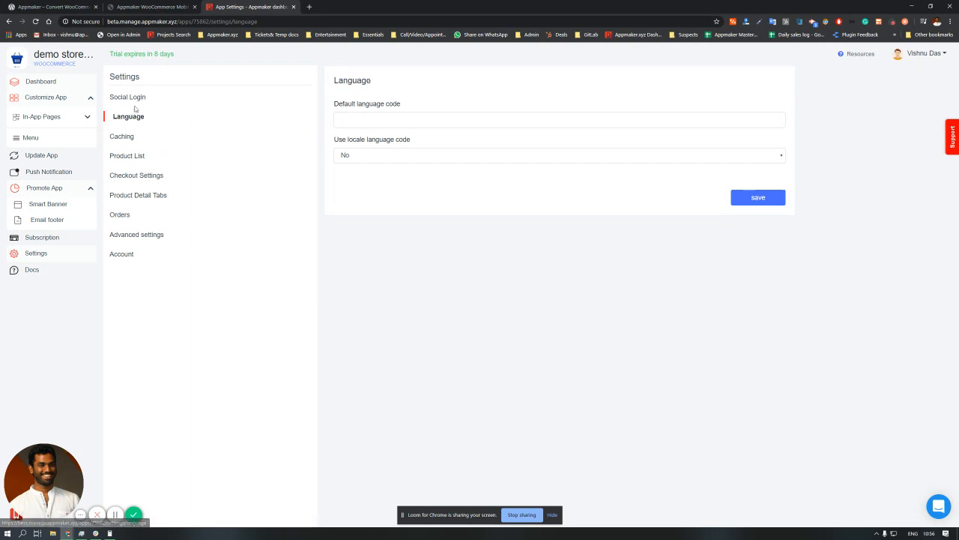
left_click(127, 97)
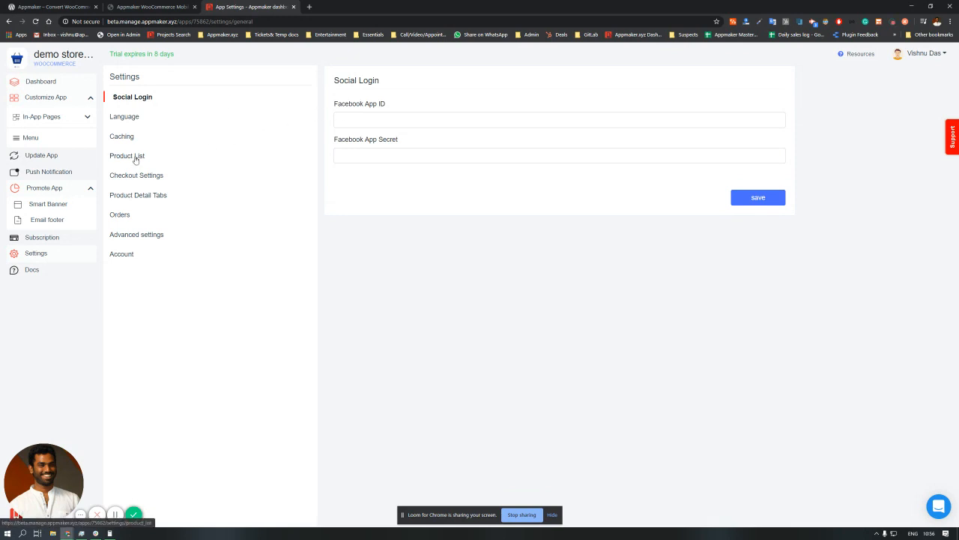
left_click(137, 195)
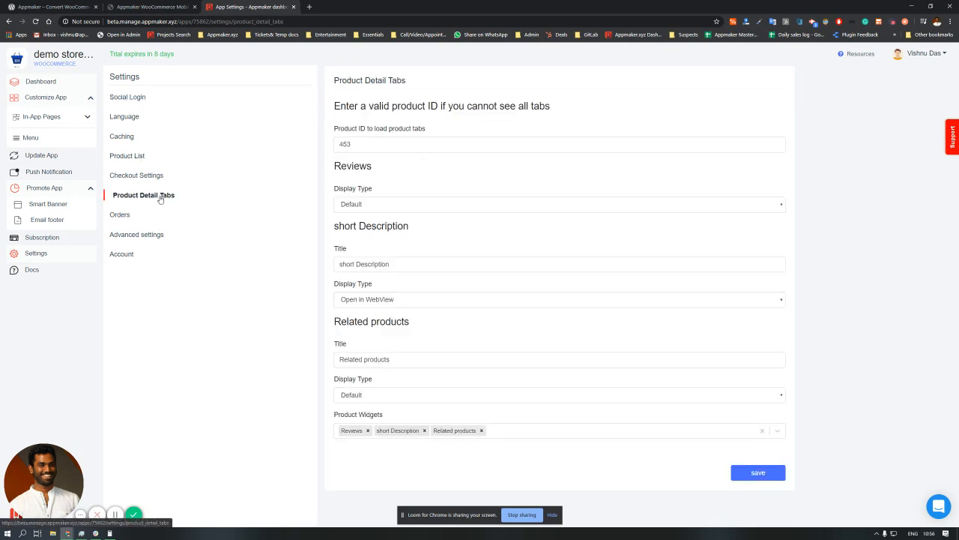
Show Checkout Settings and the Yes/No choices for forcefully hiding shipping options
left_click(137, 175)
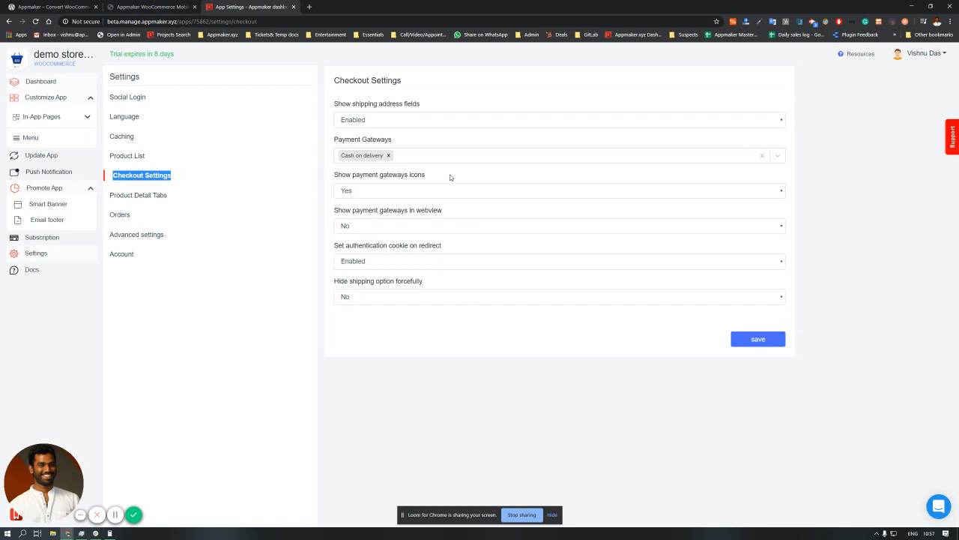
mouse_move(385, 182)
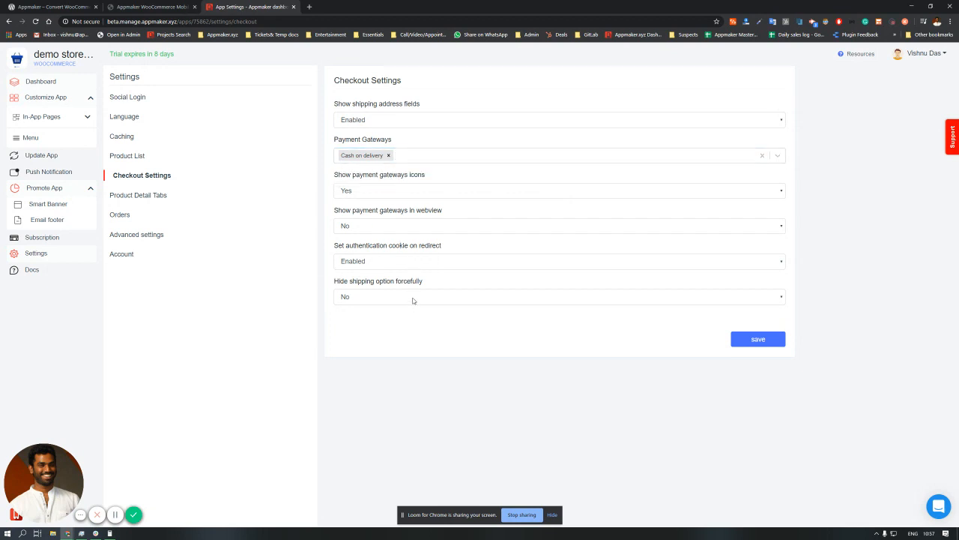
left_click(559, 296)
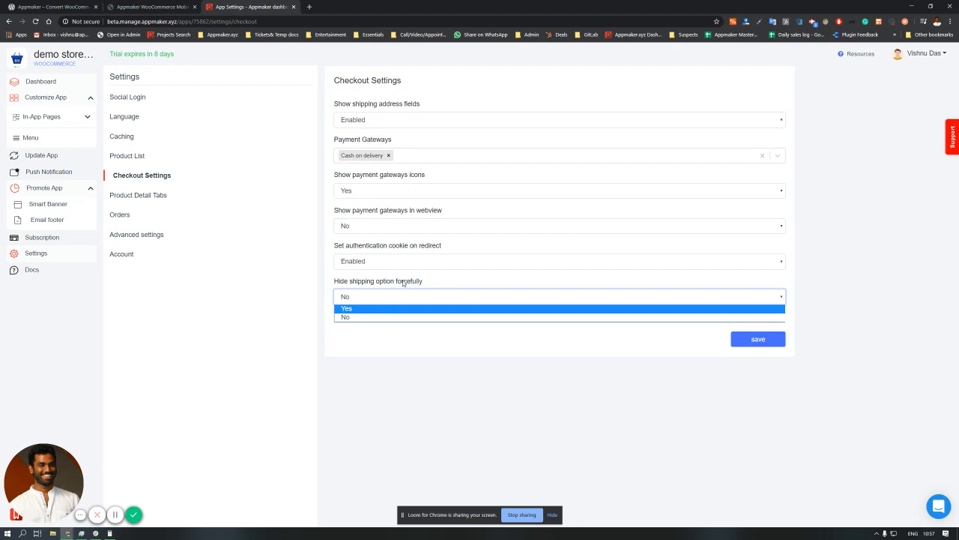
mouse_move(402, 280)
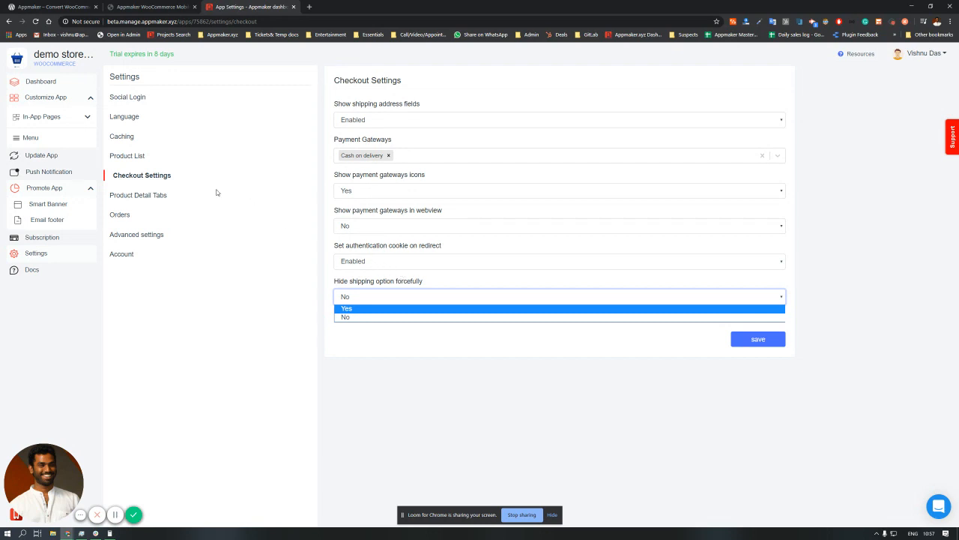
mouse_move(42, 238)
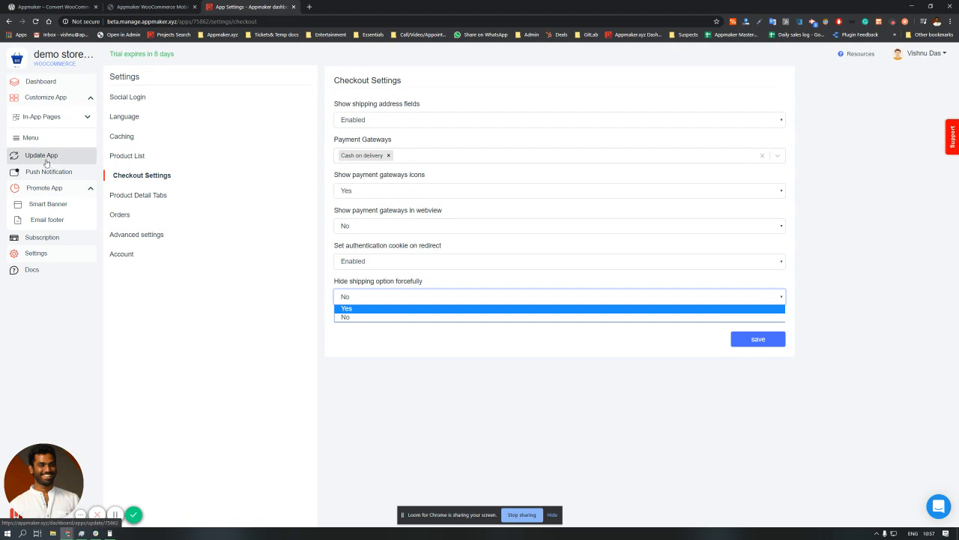
mouse_move(48, 161)
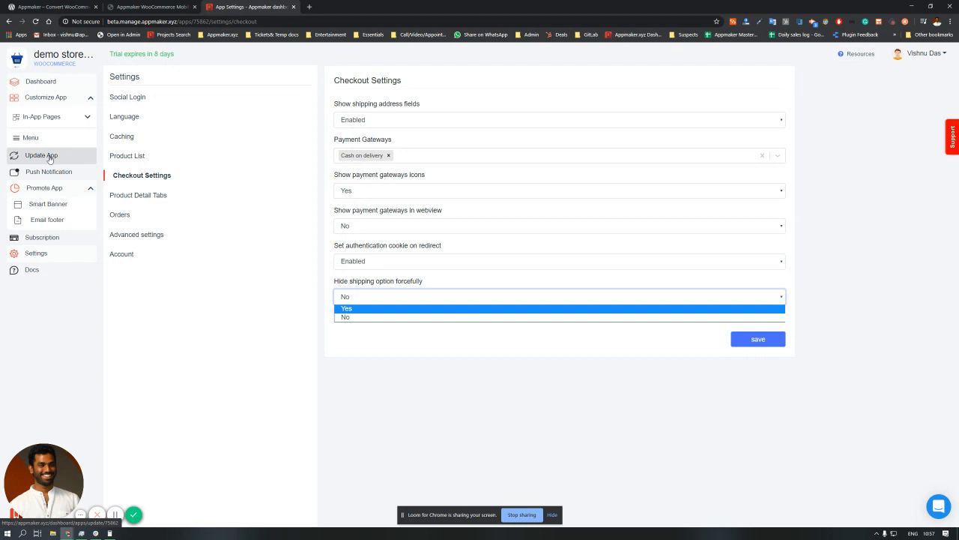
Step through the Update App wizard's General, Style and Misc sections
left_click(40, 155)
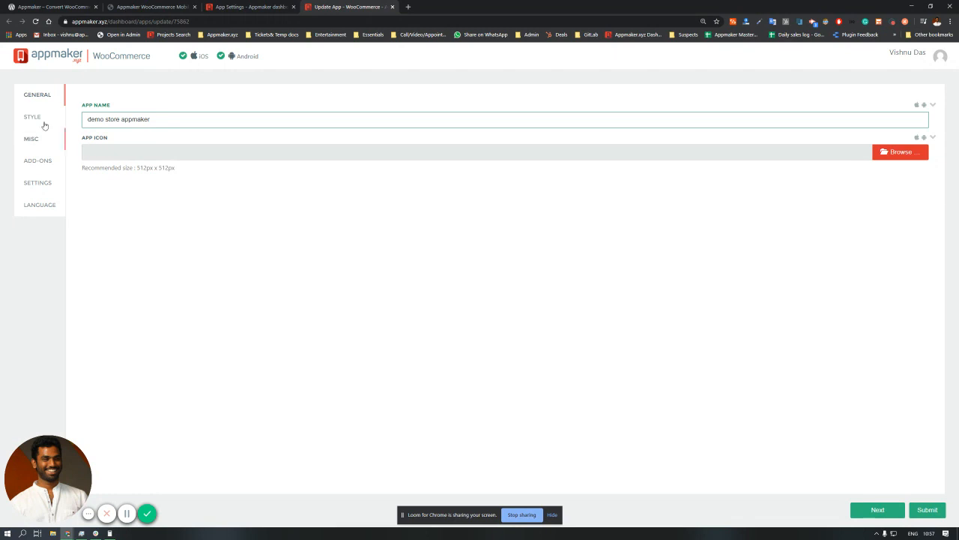
left_click(32, 117)
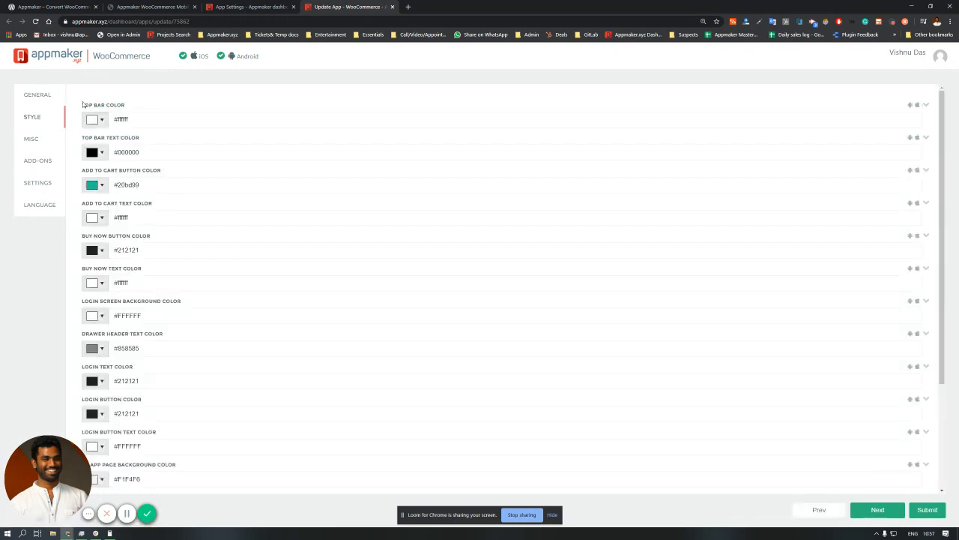
scroll("down", 3)
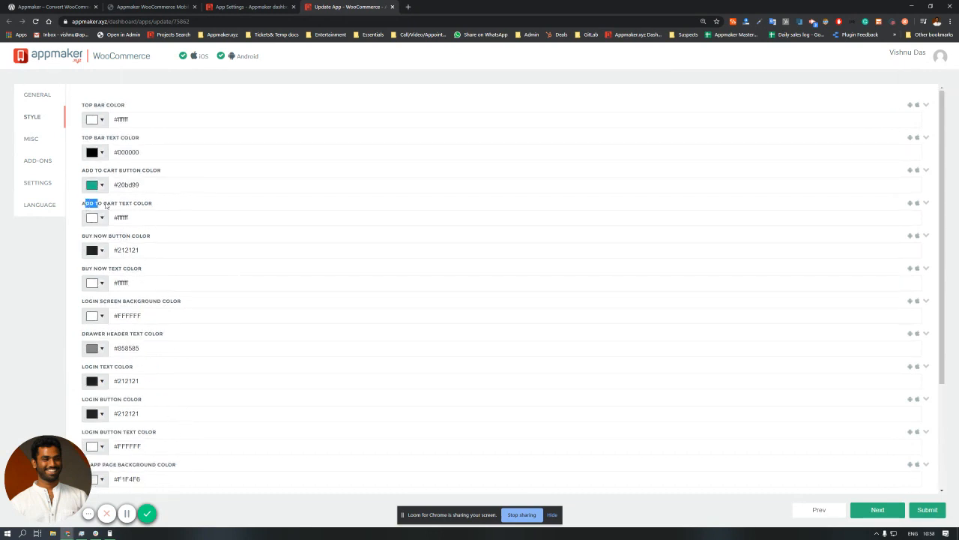
left_click(31, 138)
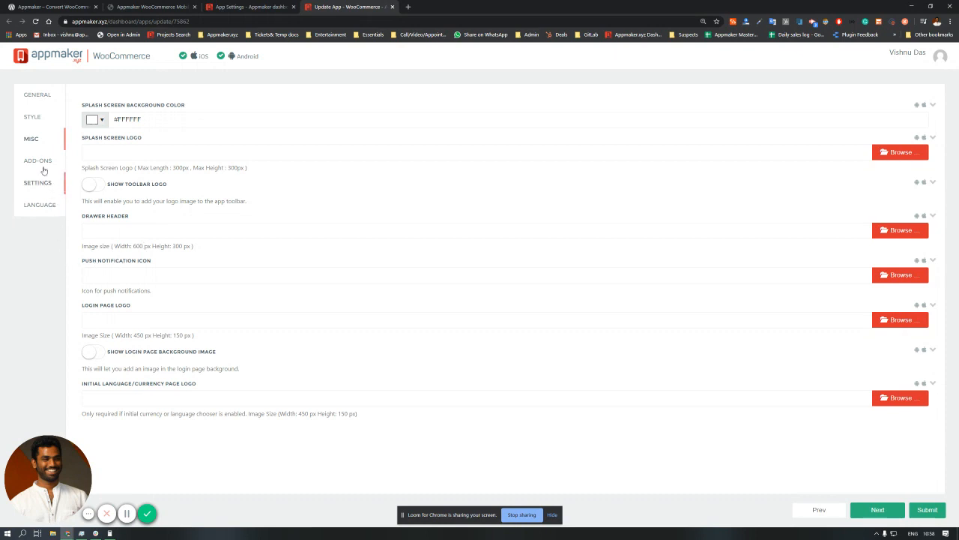
Review the Settings toggles like Grocery Mode and language switcher, then submit
left_click(38, 160)
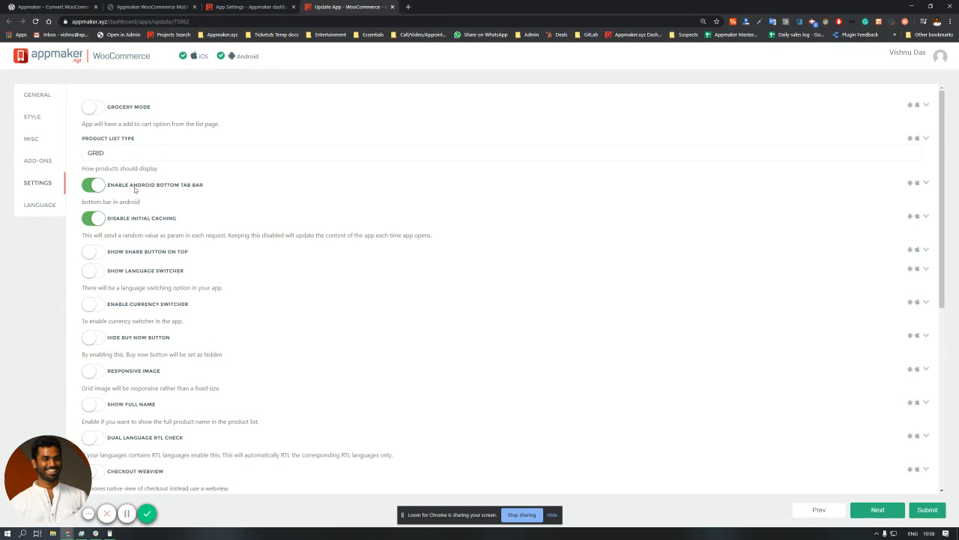
double_click(113, 107)
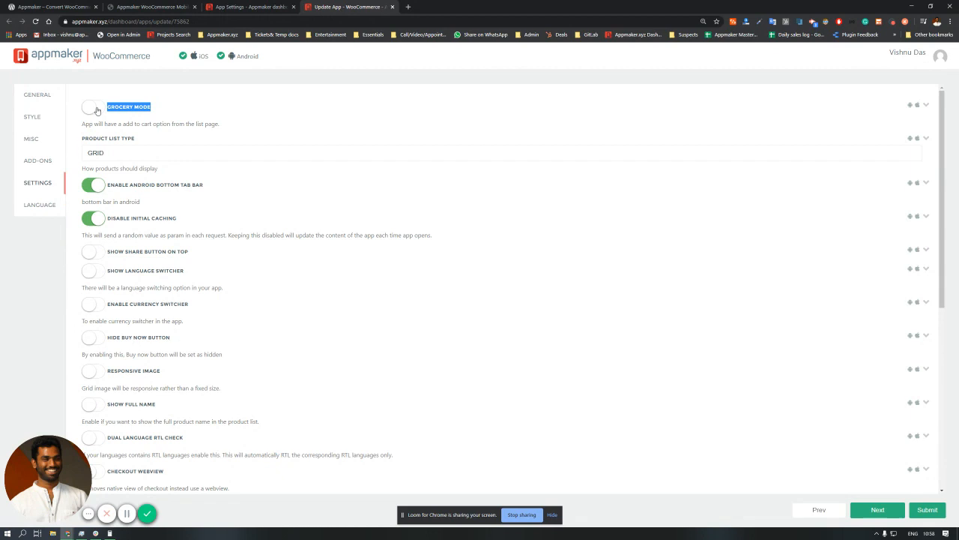
scroll("down", 3)
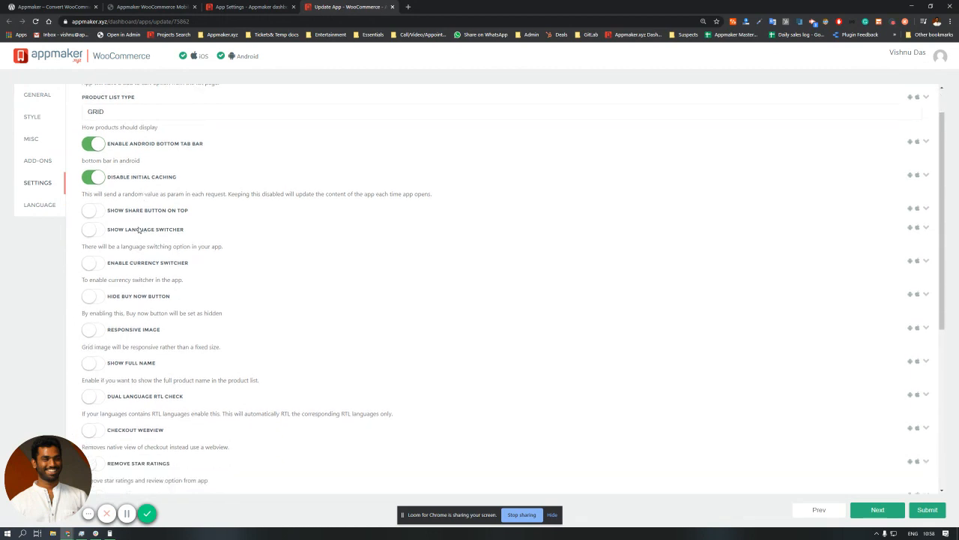
double_click(144, 230)
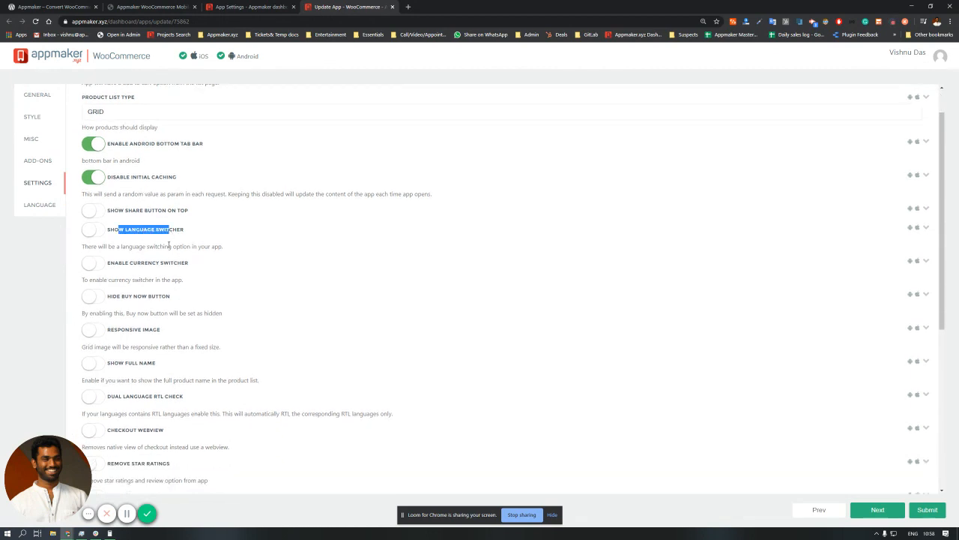
scroll("down", 3)
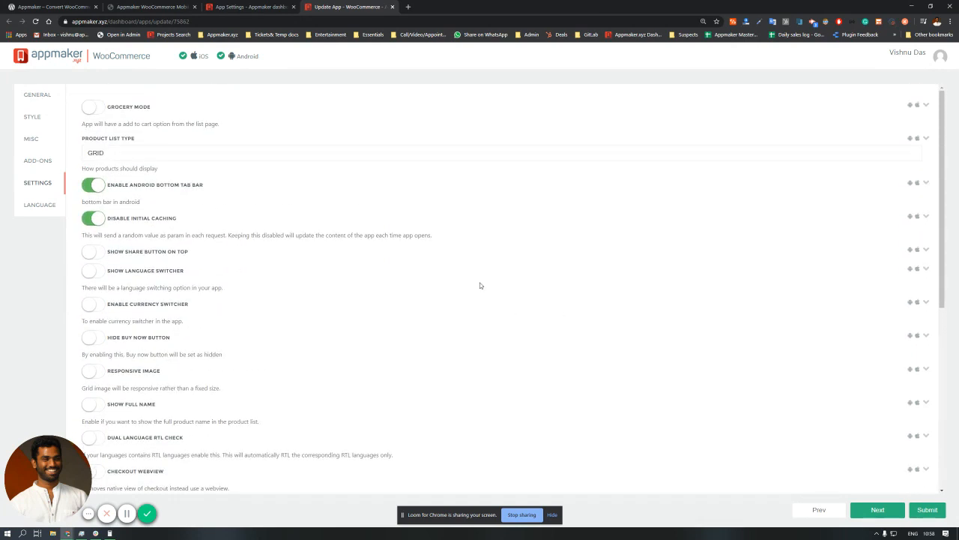
left_click(928, 510)
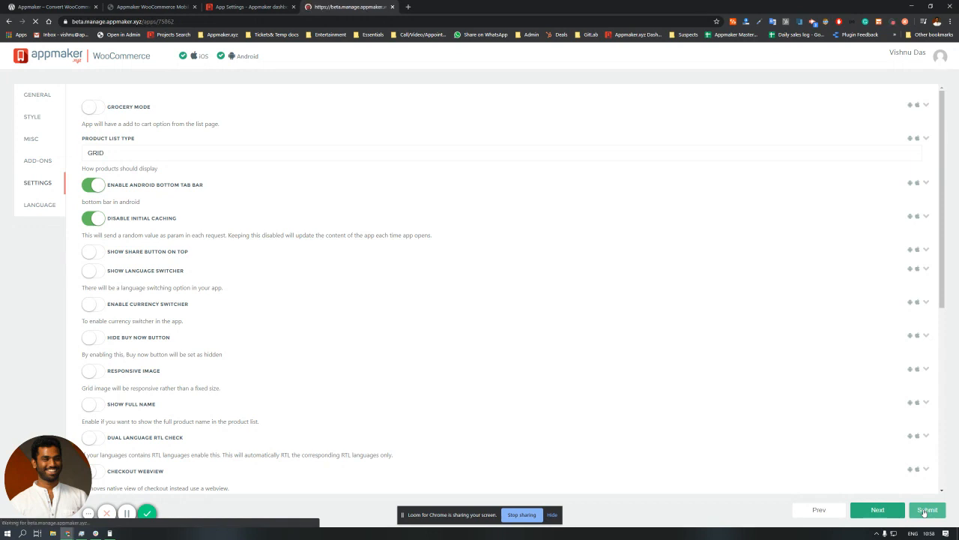
Submit the update for building and dismiss the Choose a plan popup
left_click(927, 510)
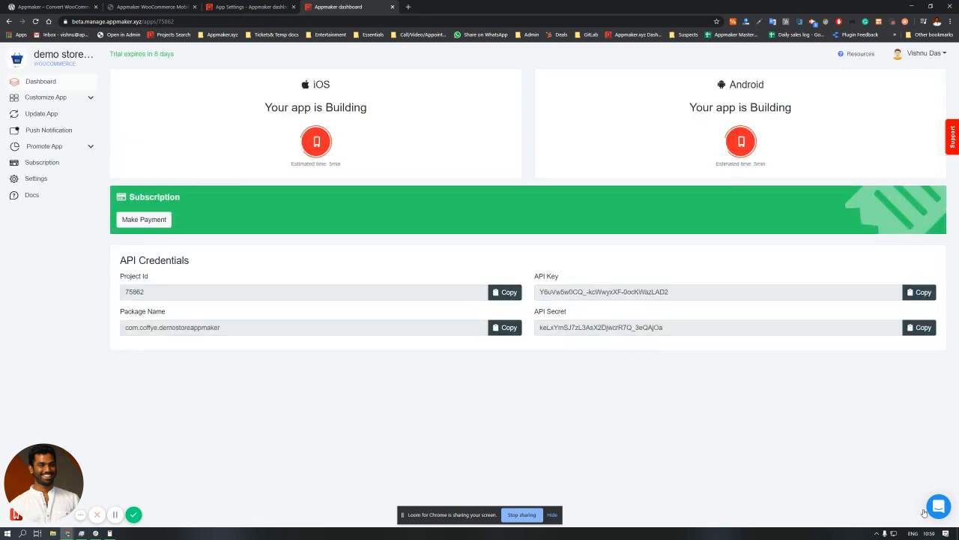
mouse_move(740, 393)
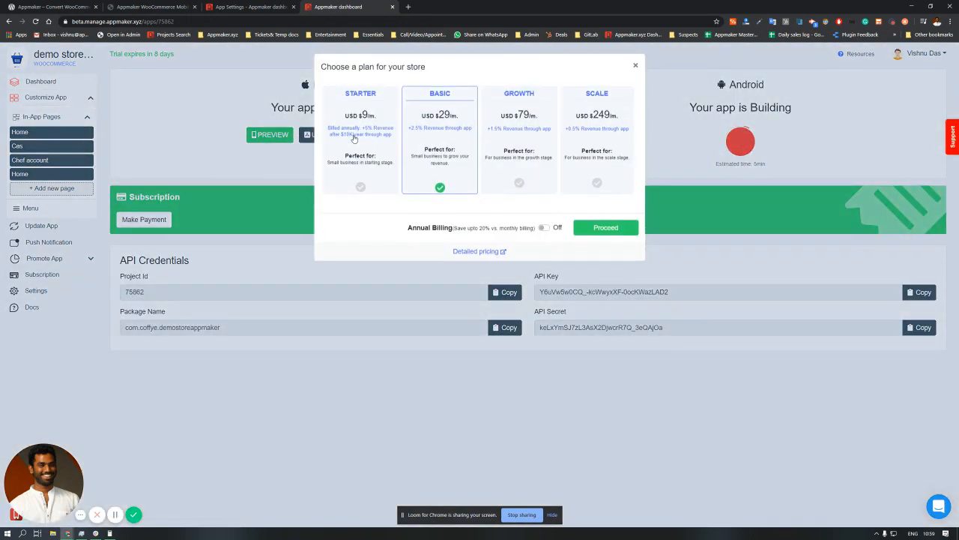
left_click(636, 65)
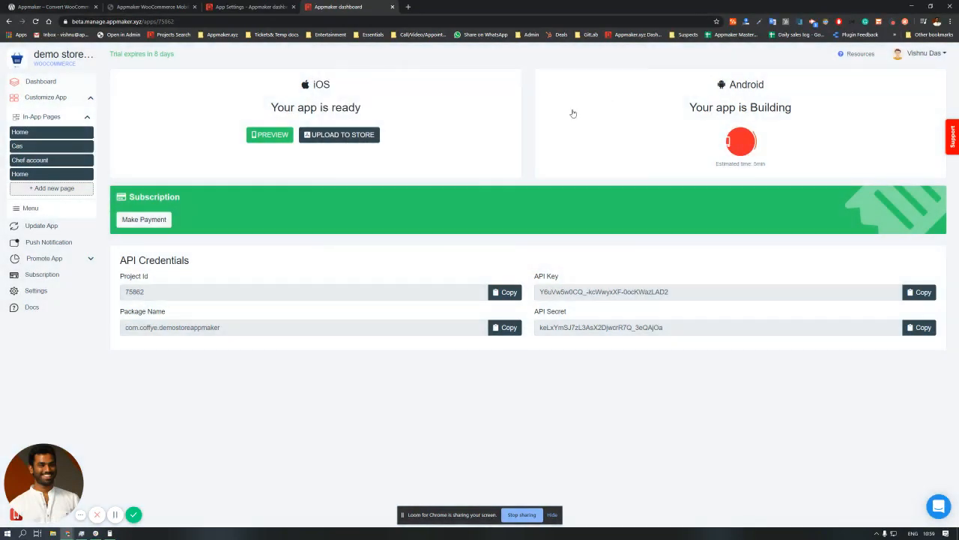